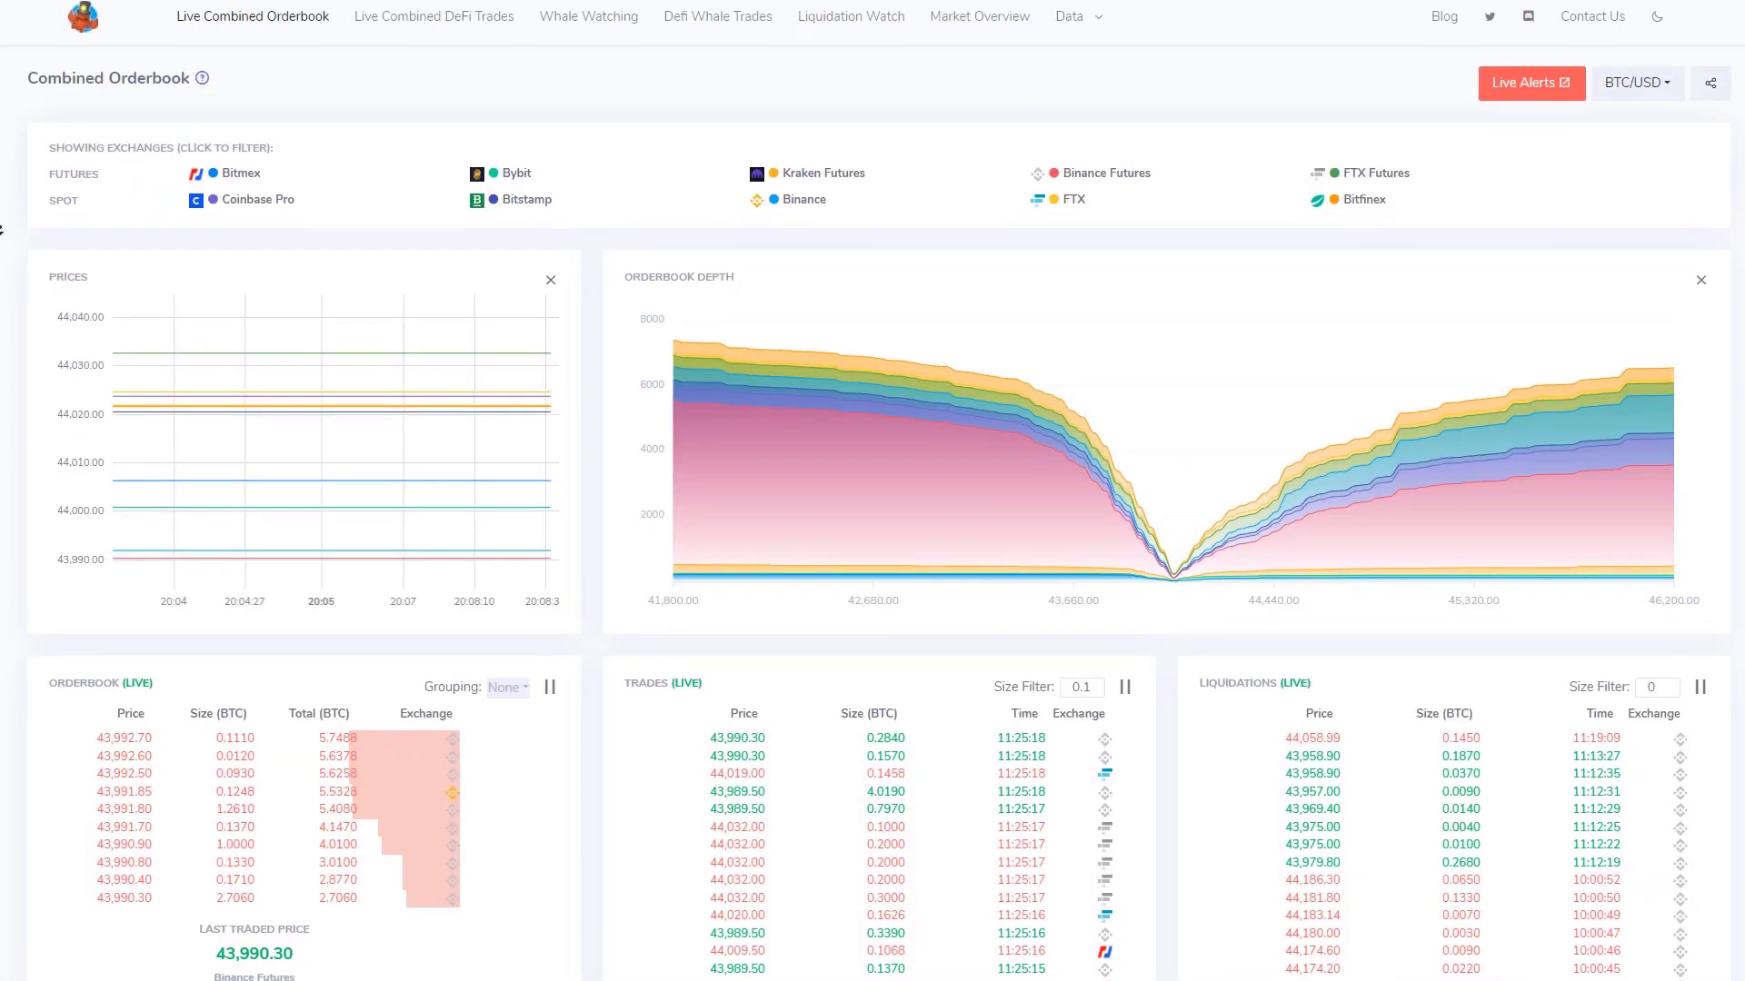
Step: Scroll down Coinlobster's Combined Orderbook page past the price and liquidation panels
scroll(down, 3)
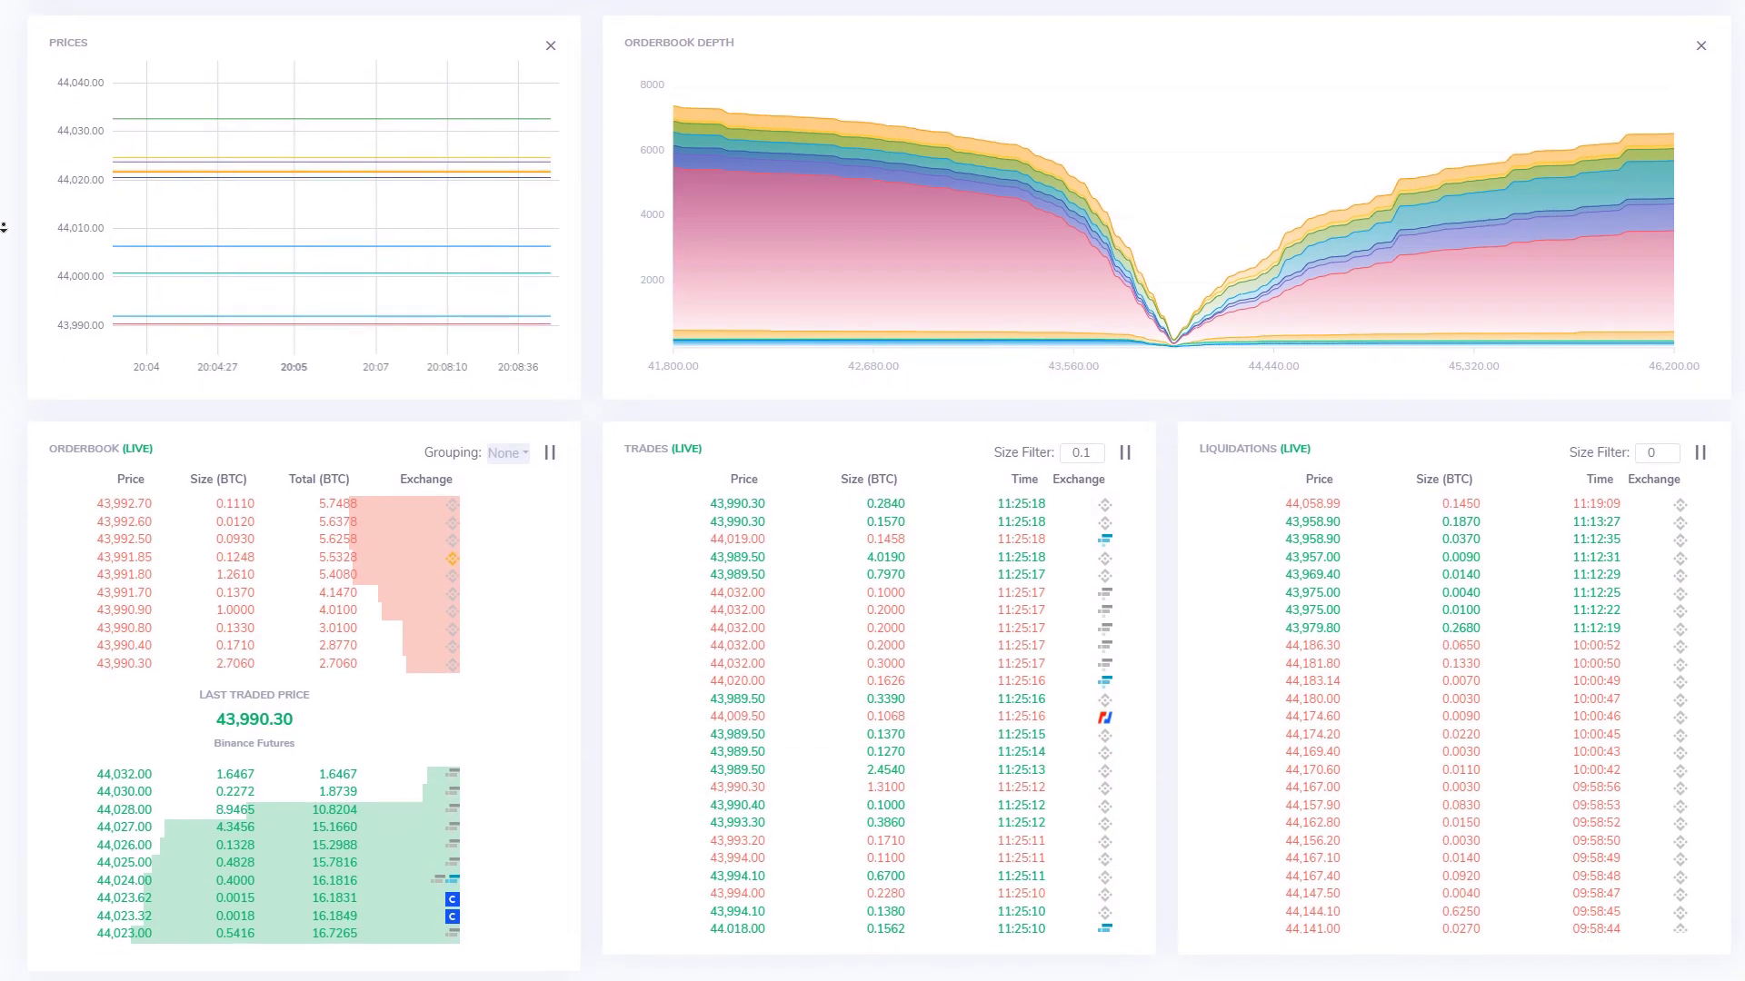
scroll(down, 3)
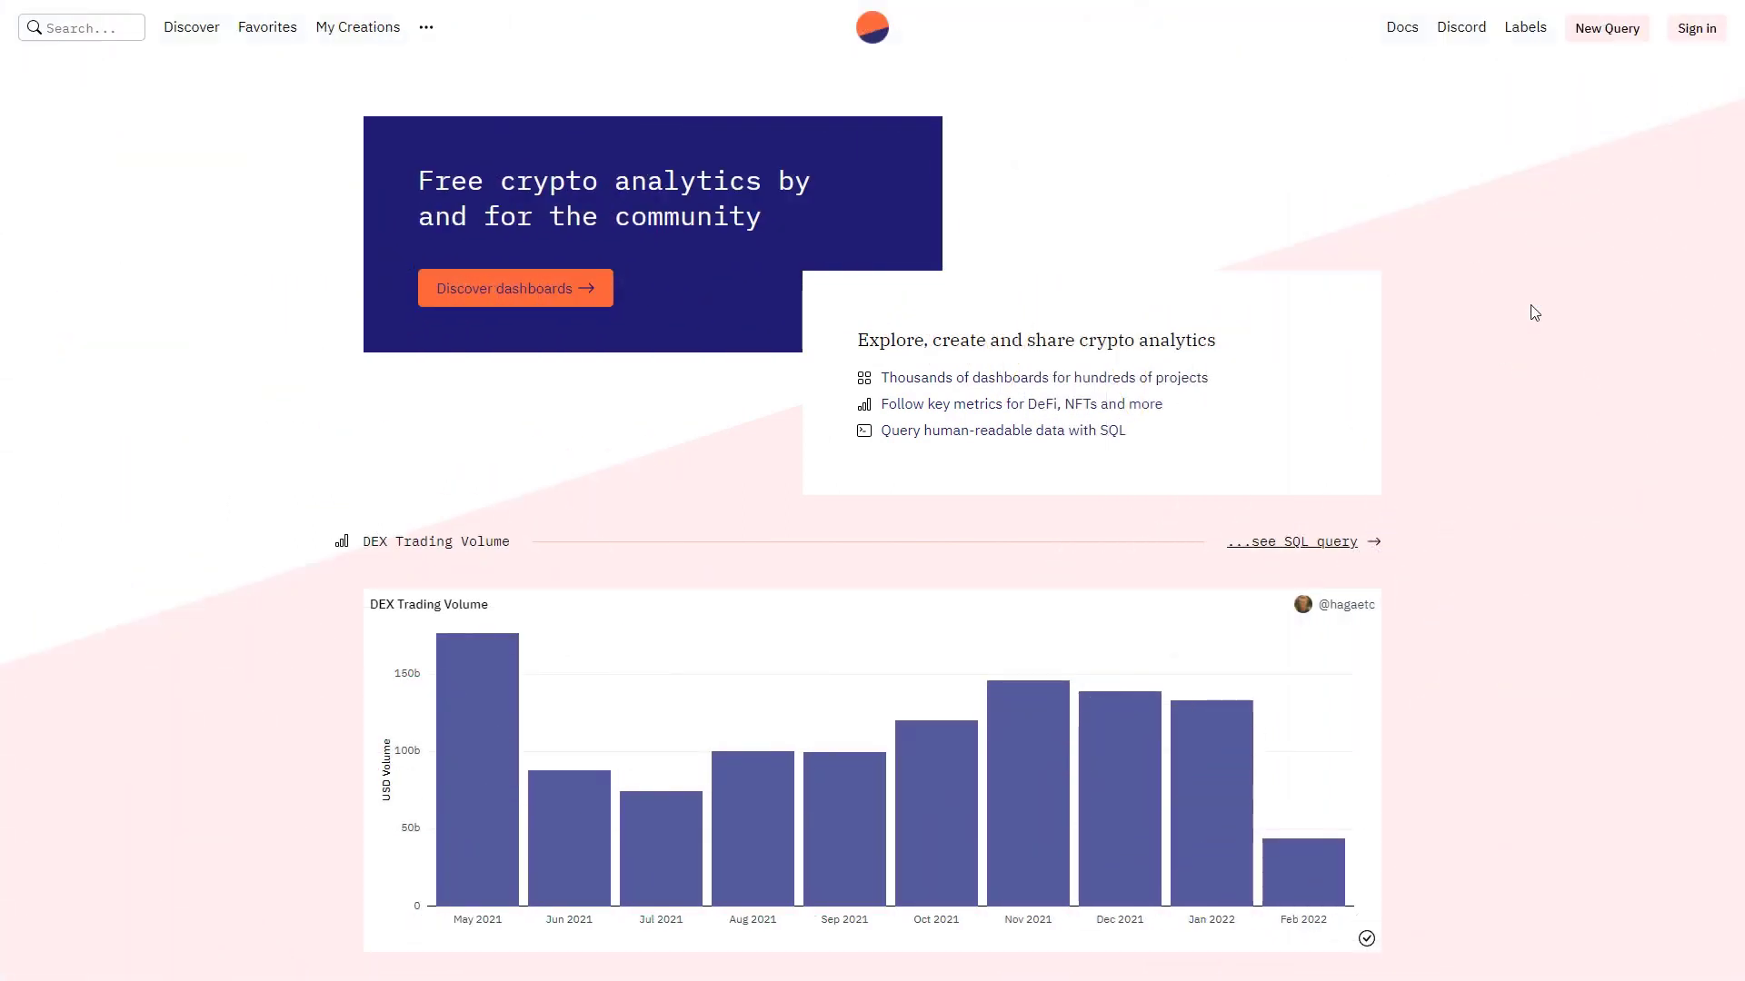
scroll(down, 3)
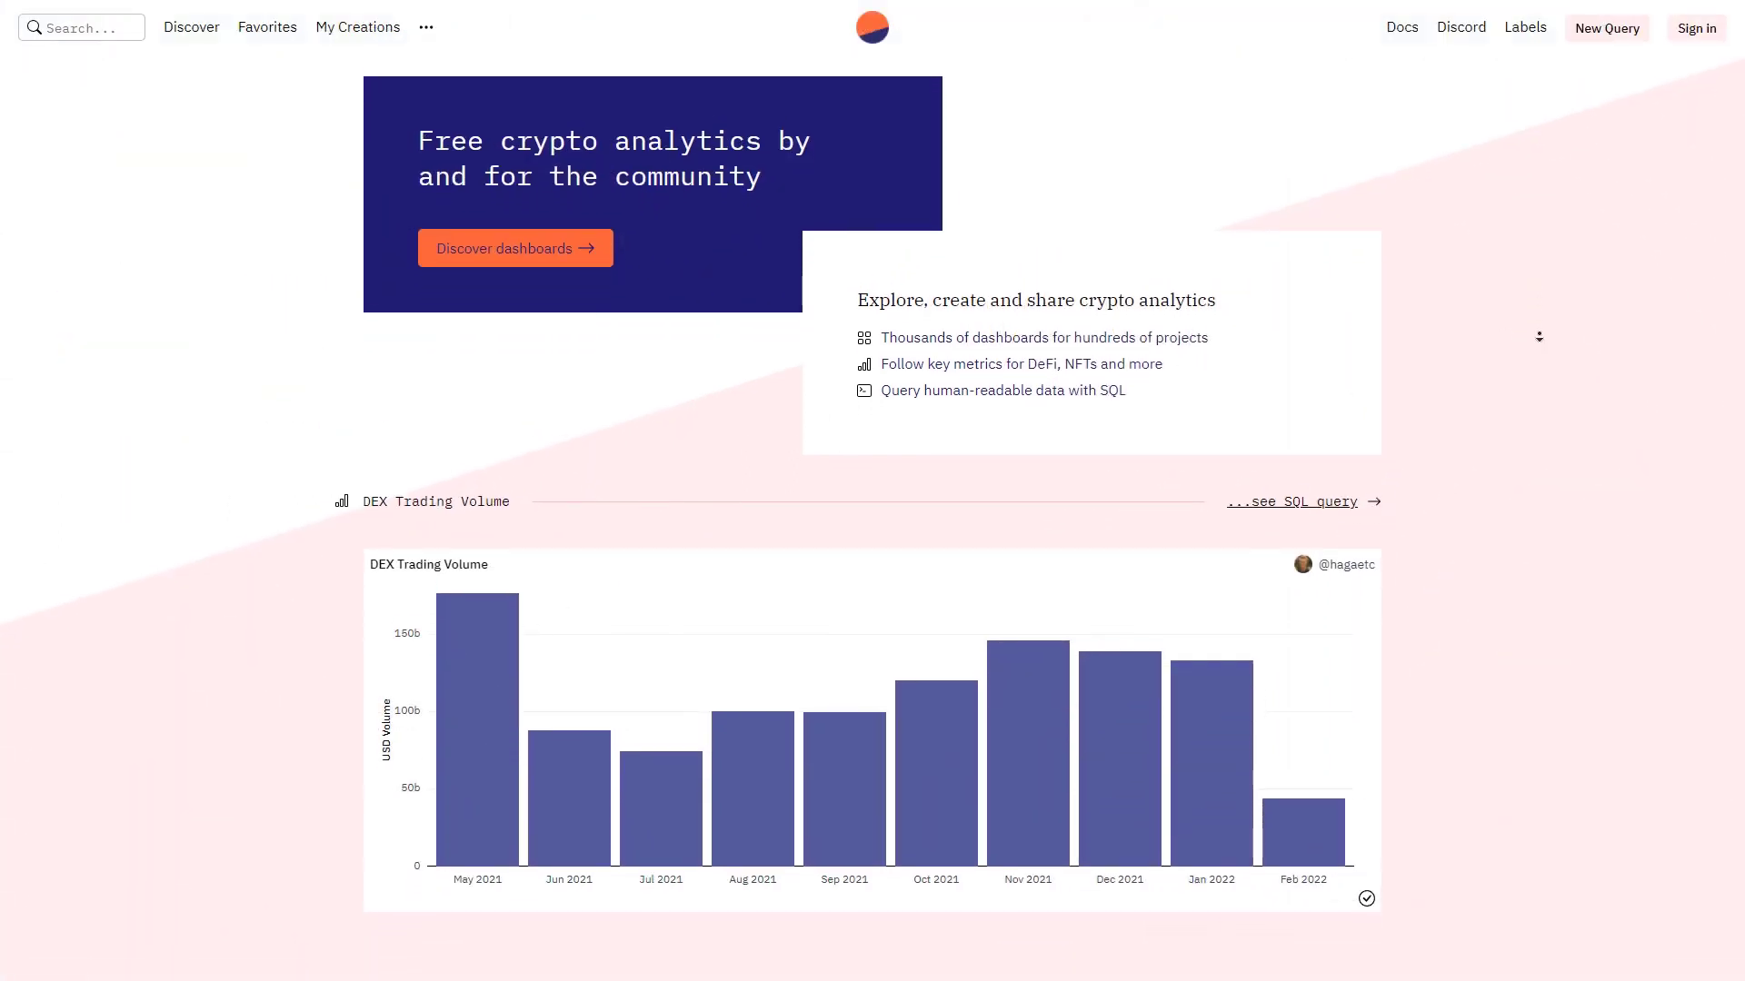
scroll(down, 3)
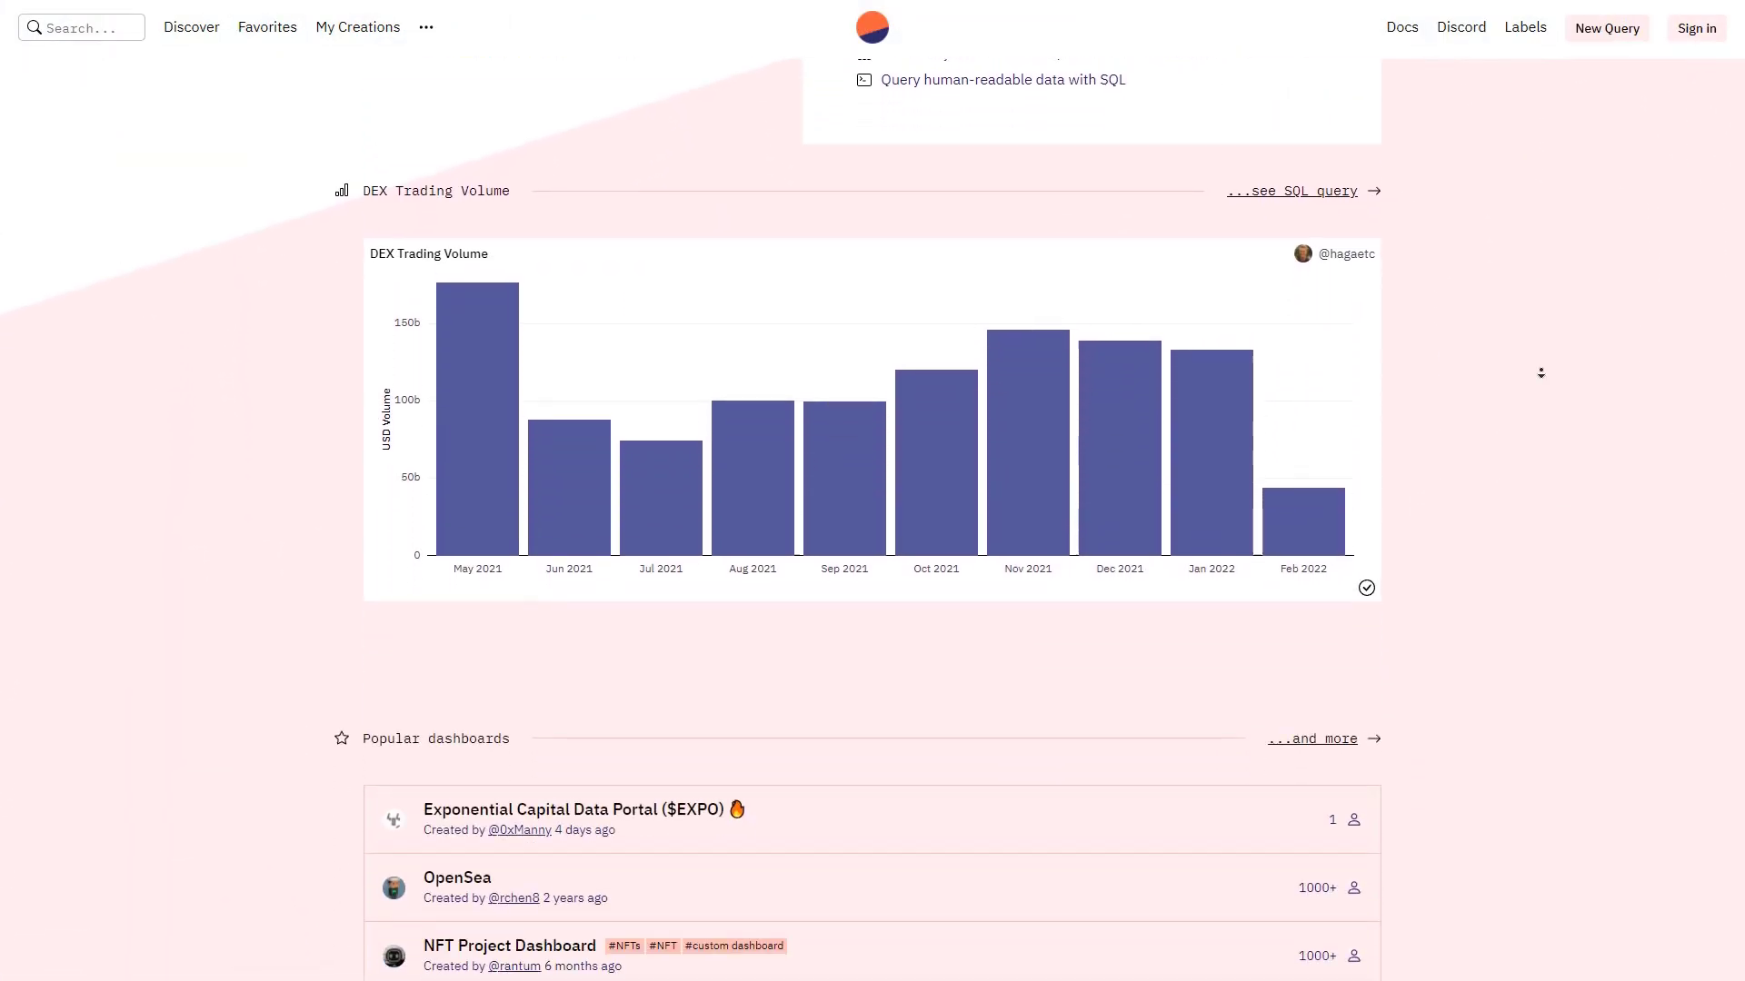
scroll(down, 3)
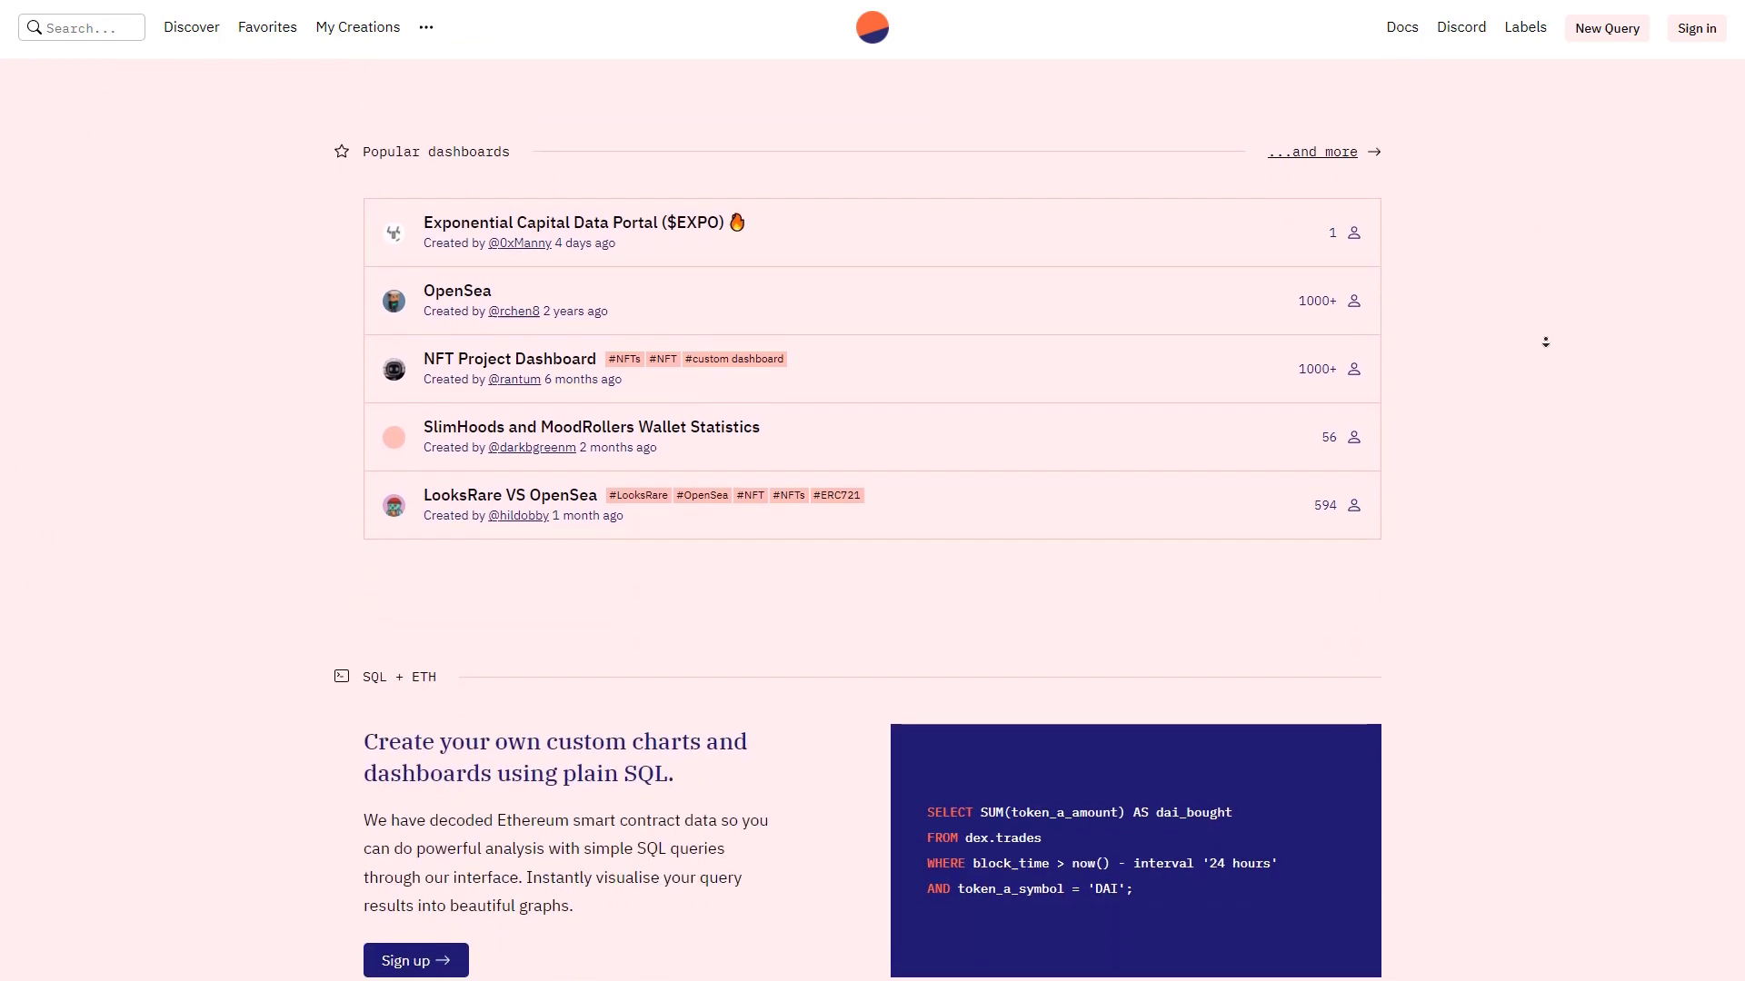
scroll(down, 3)
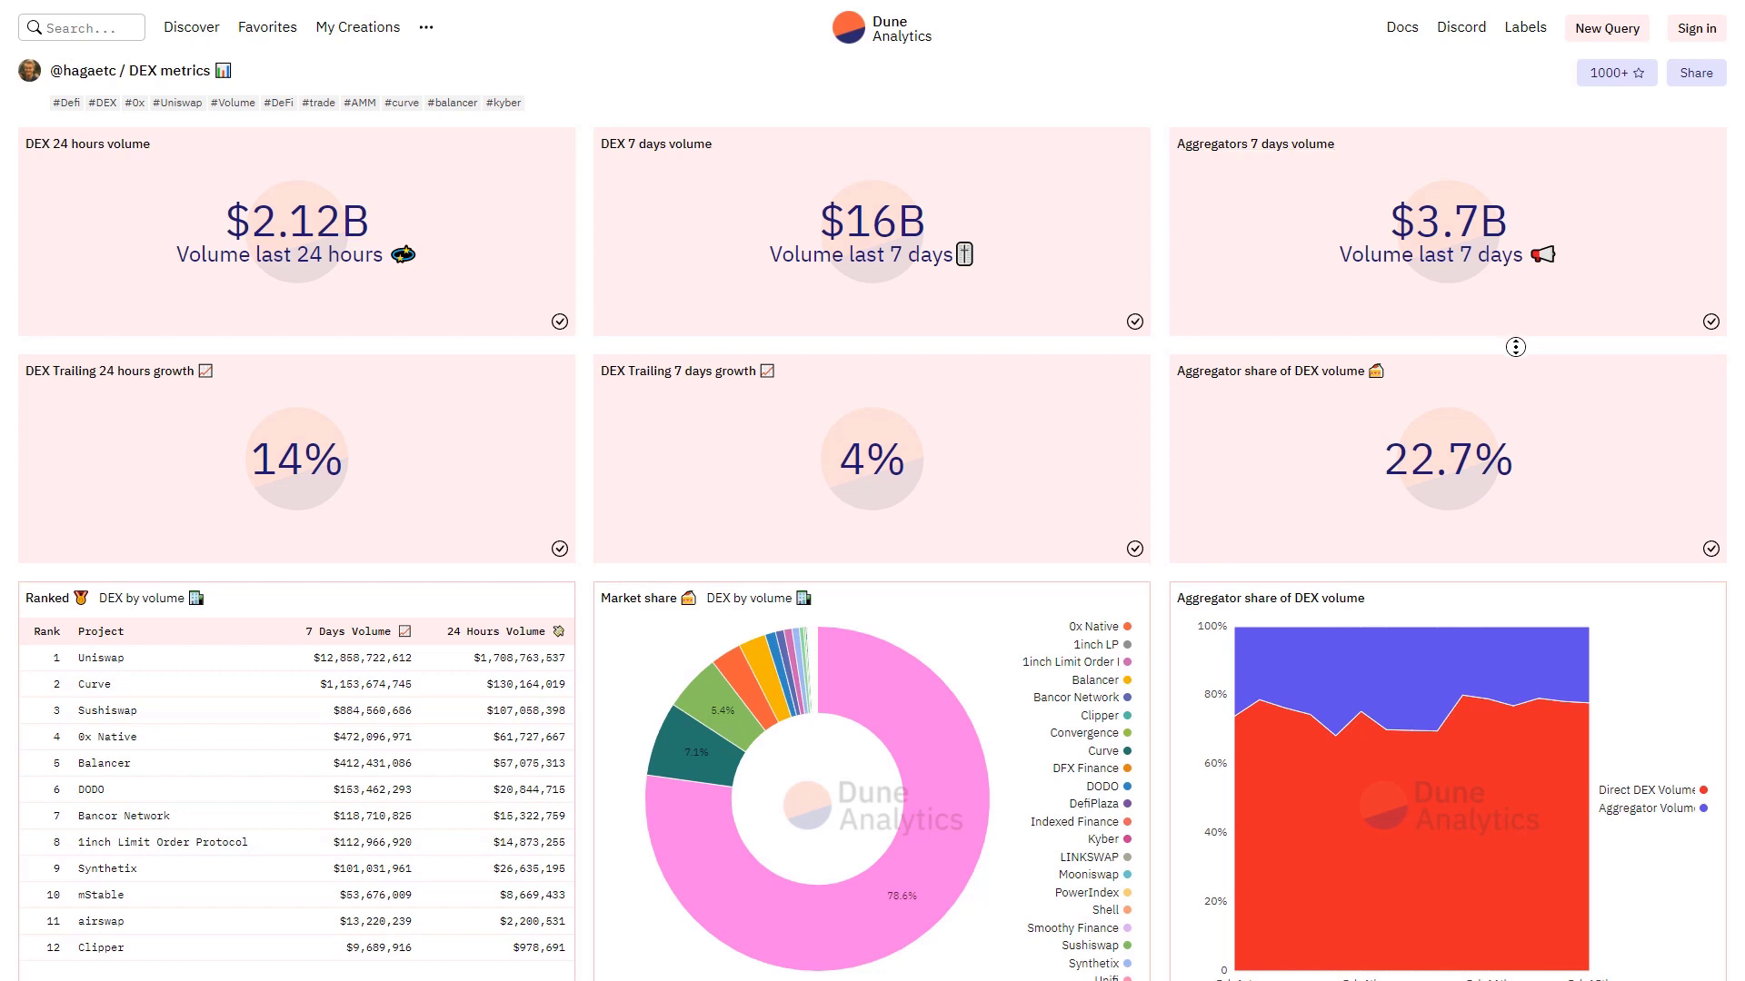
Step: Scroll the DEX metrics dashboard through market share and daily volume charts to the Weekly section
scroll(down, 3)
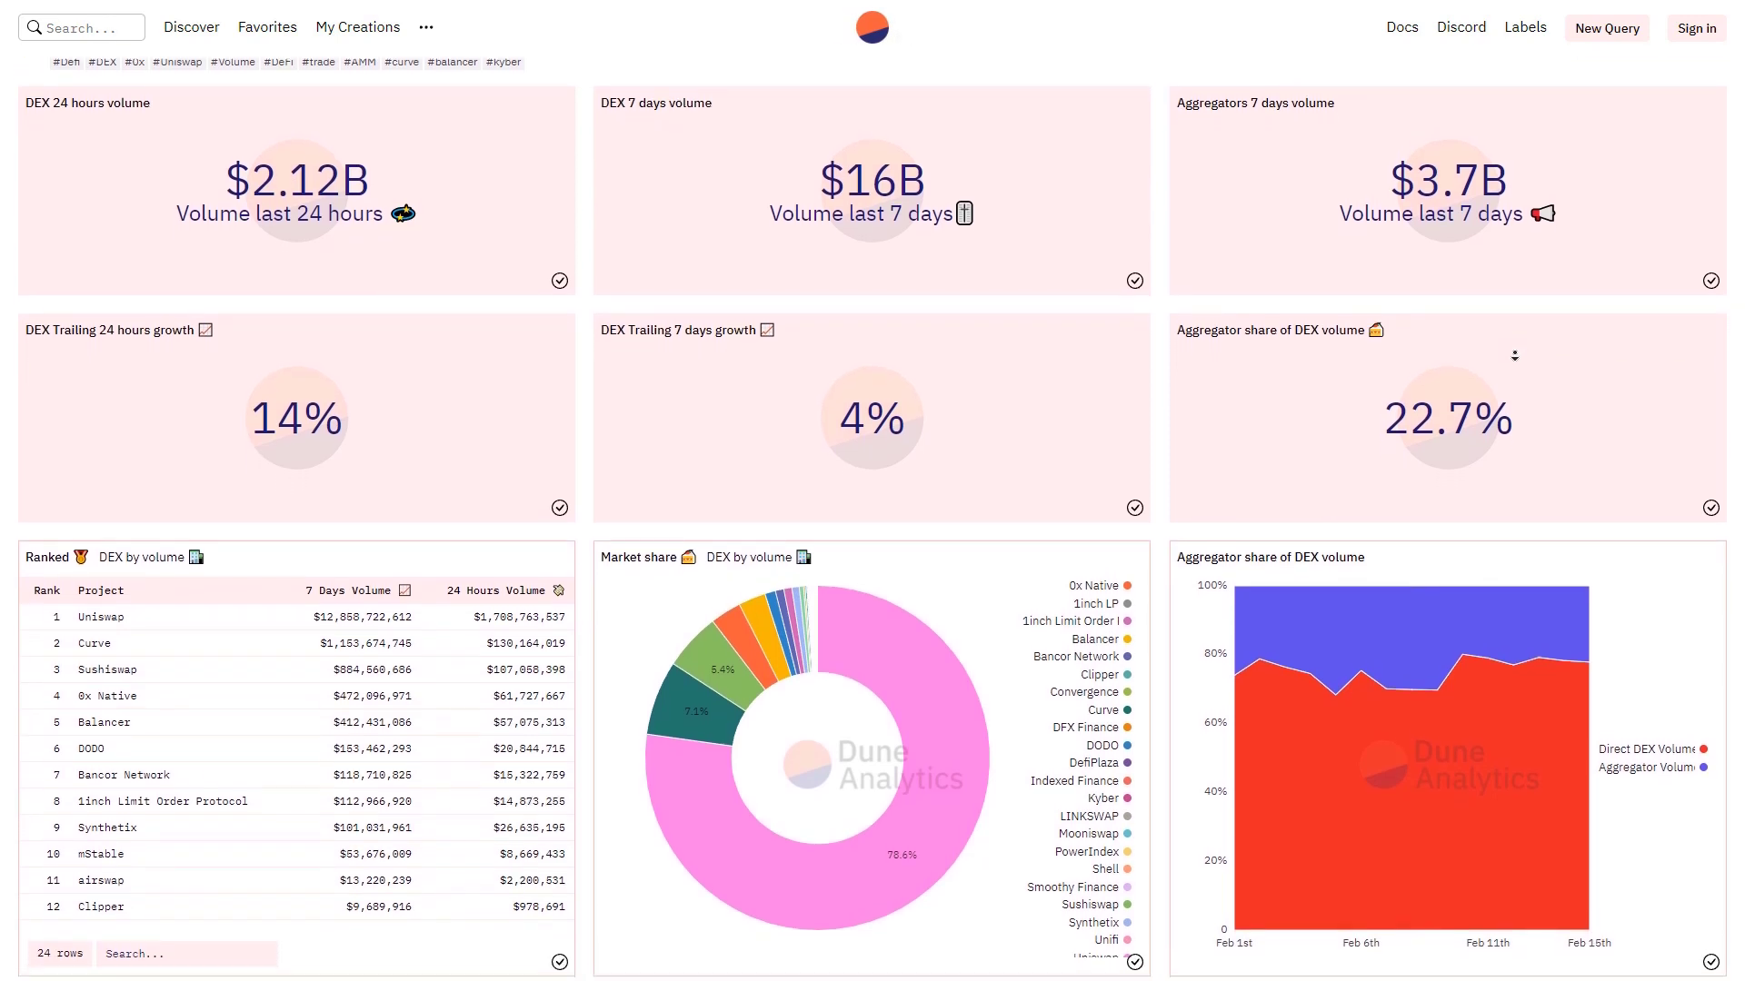
scroll(down, 3)
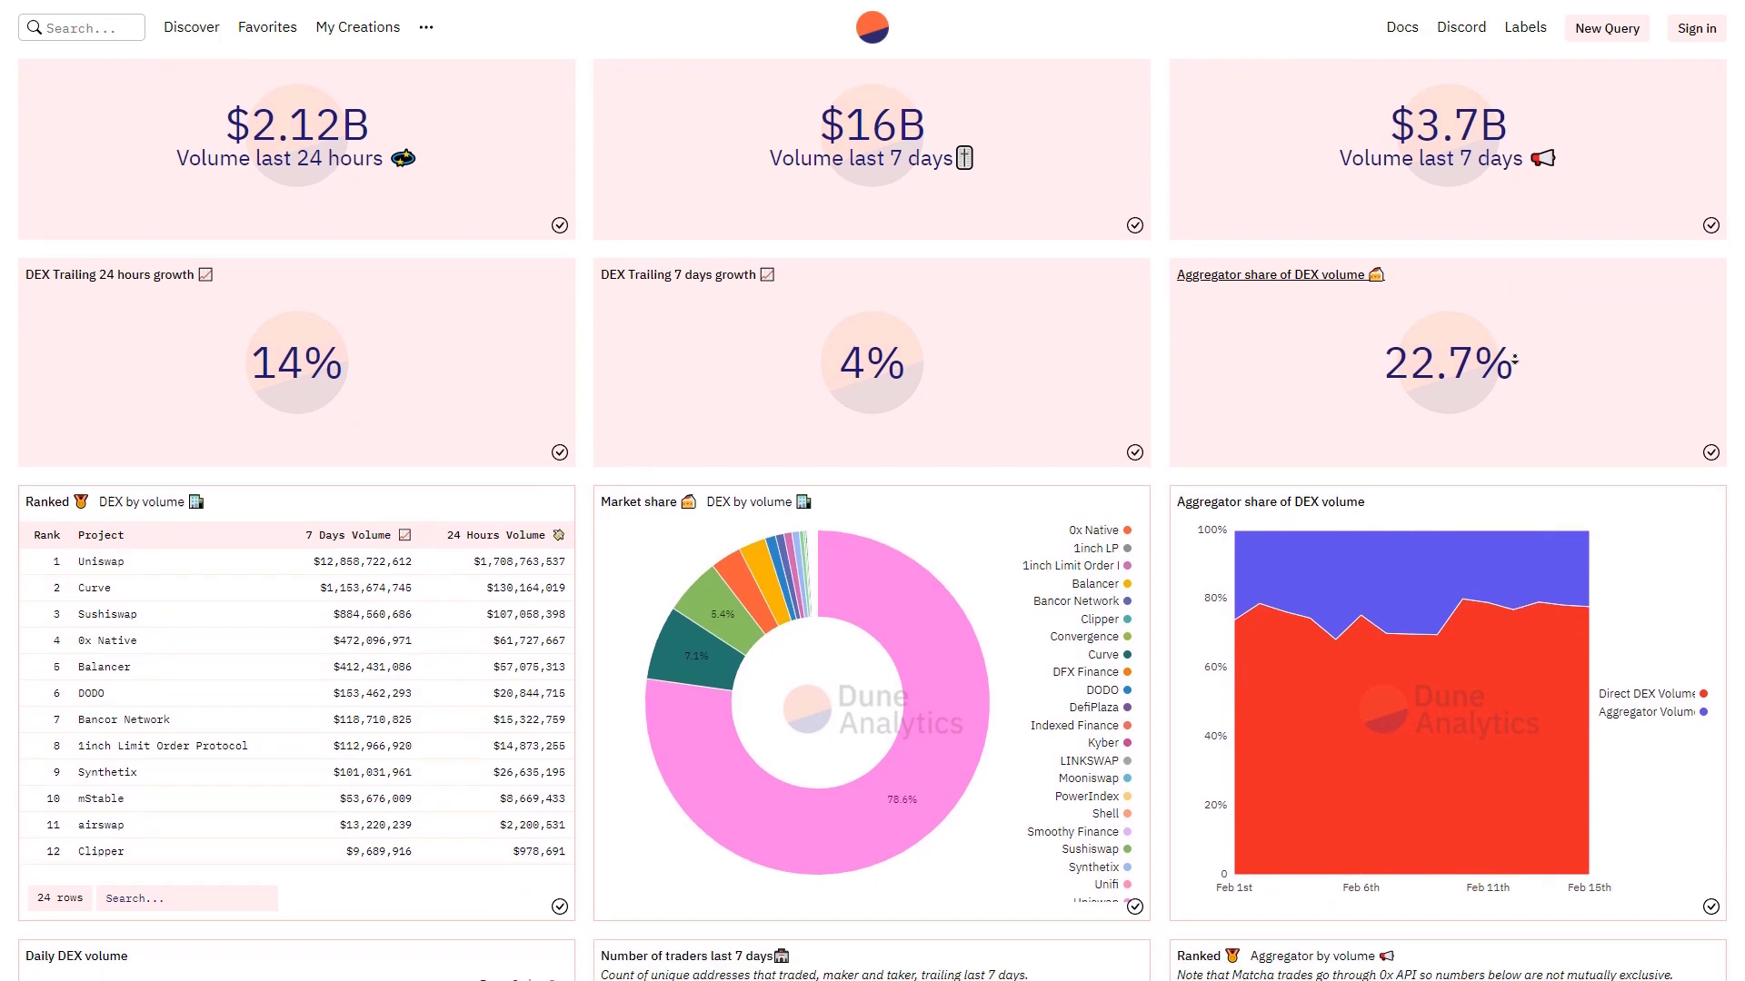
scroll(down, 3)
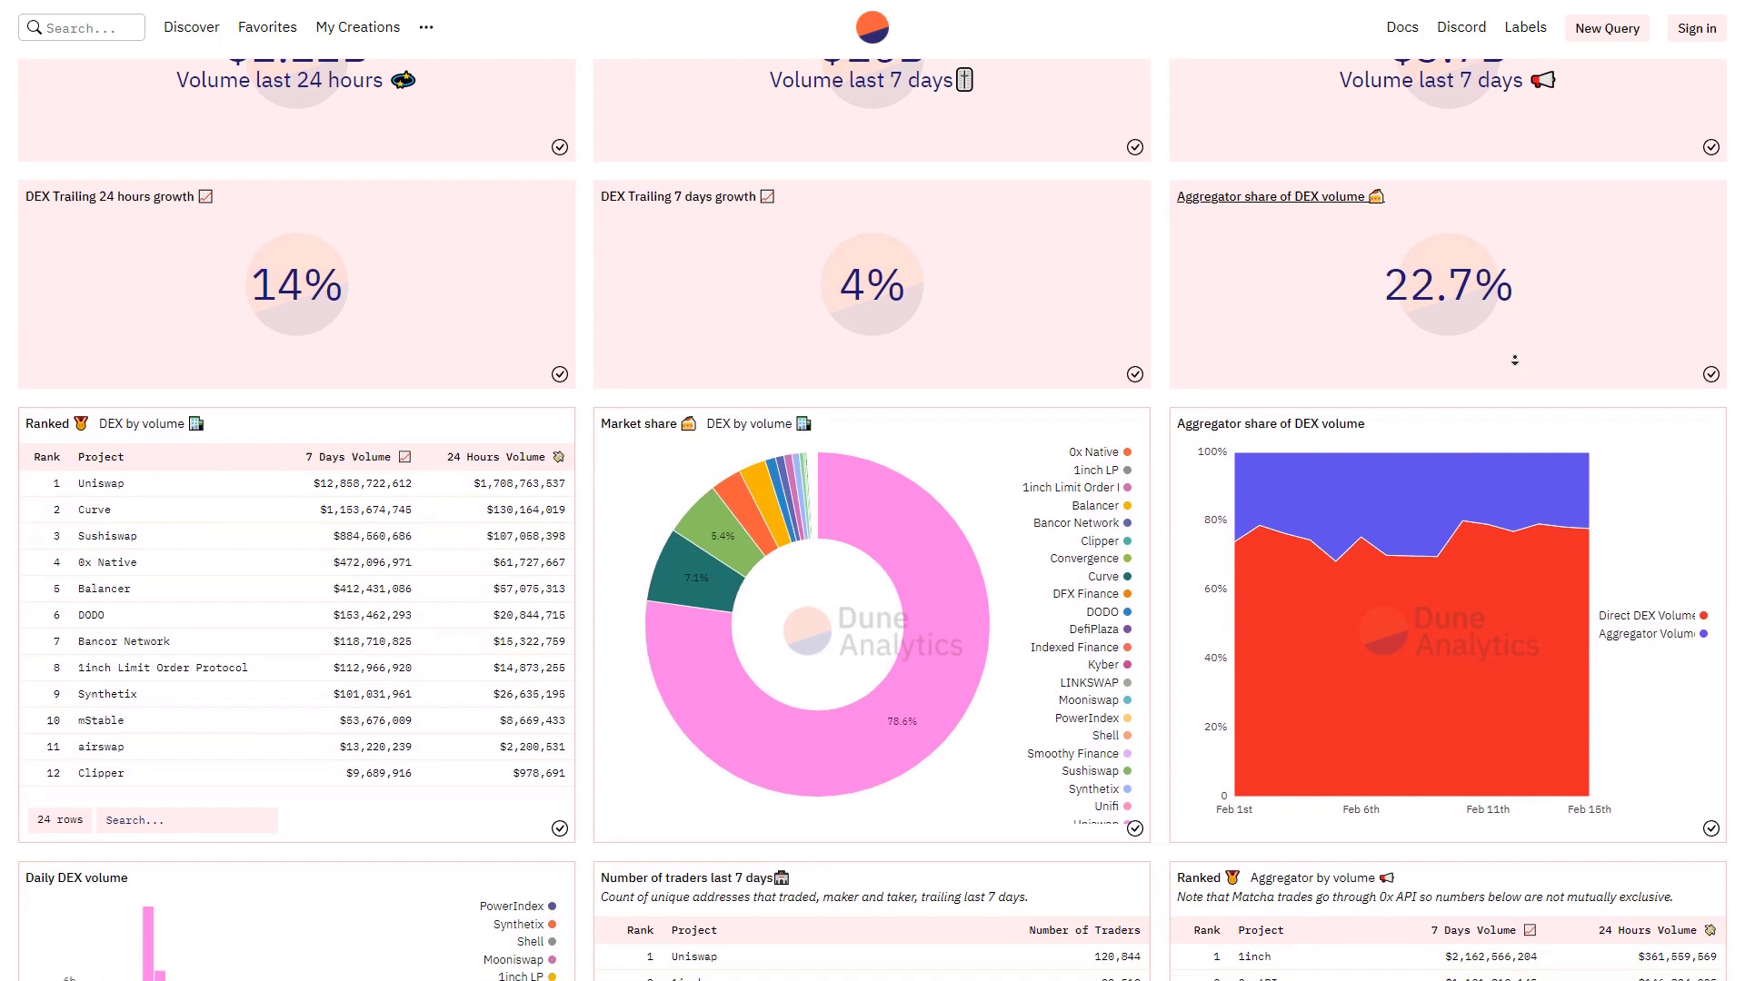
scroll(down, 3)
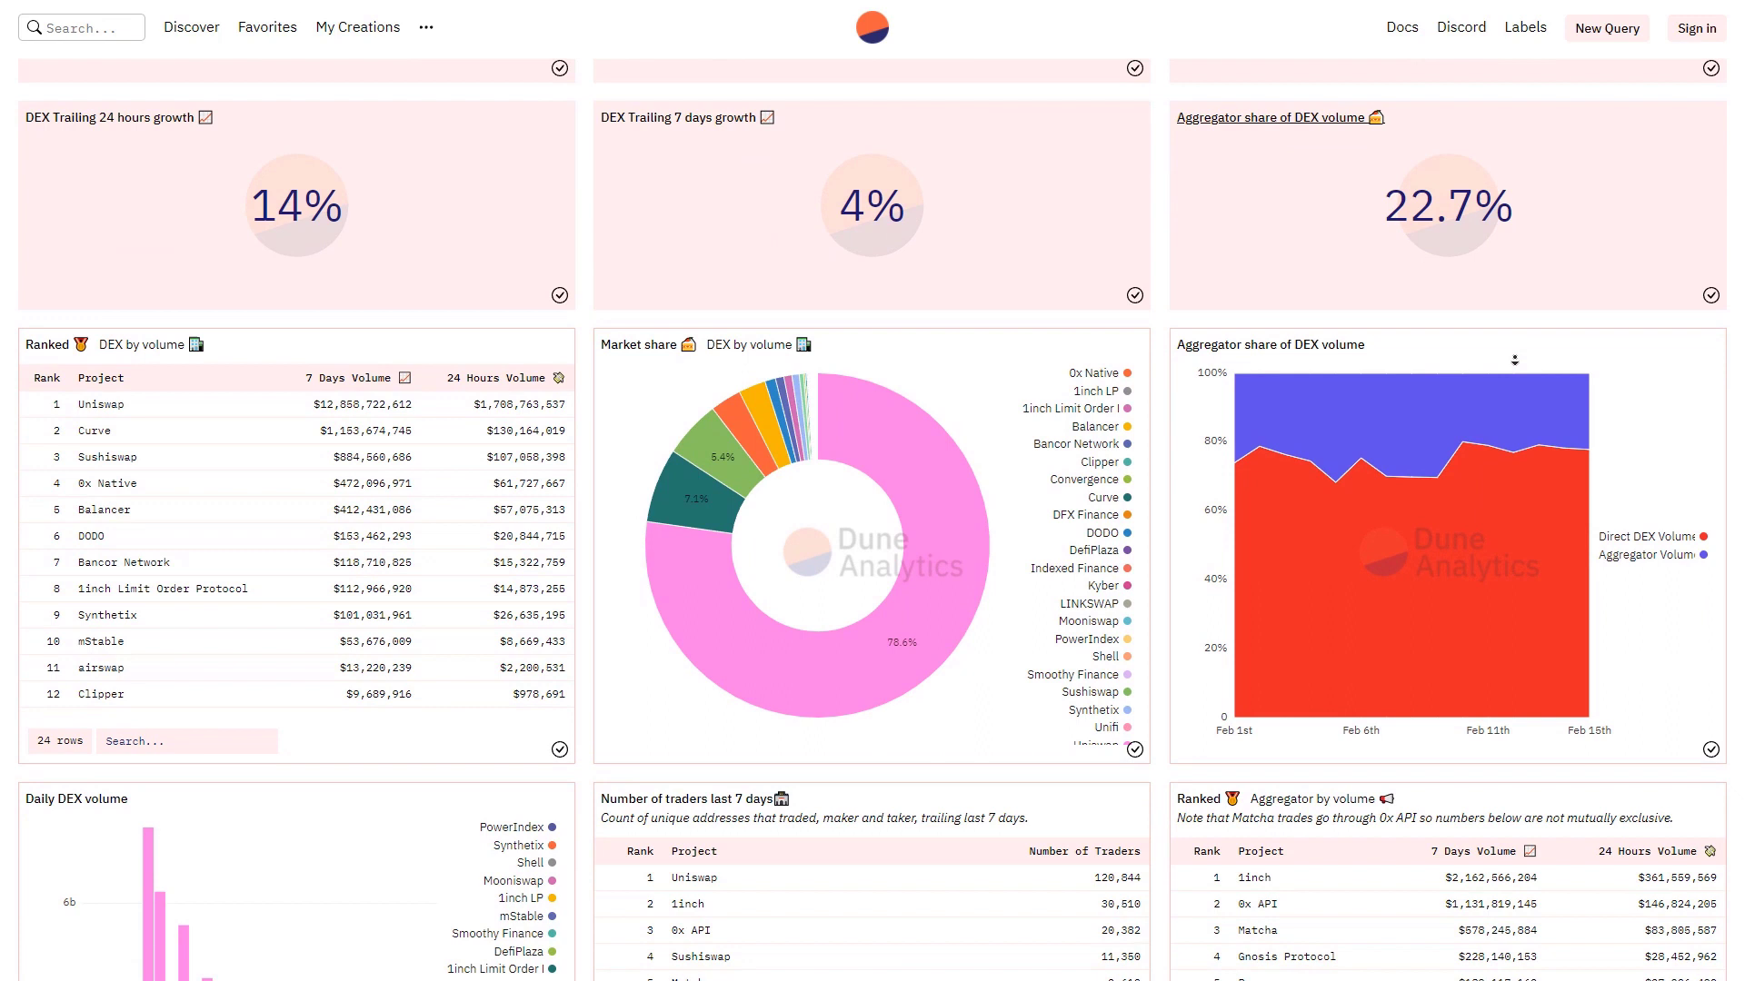
scroll(down, 3)
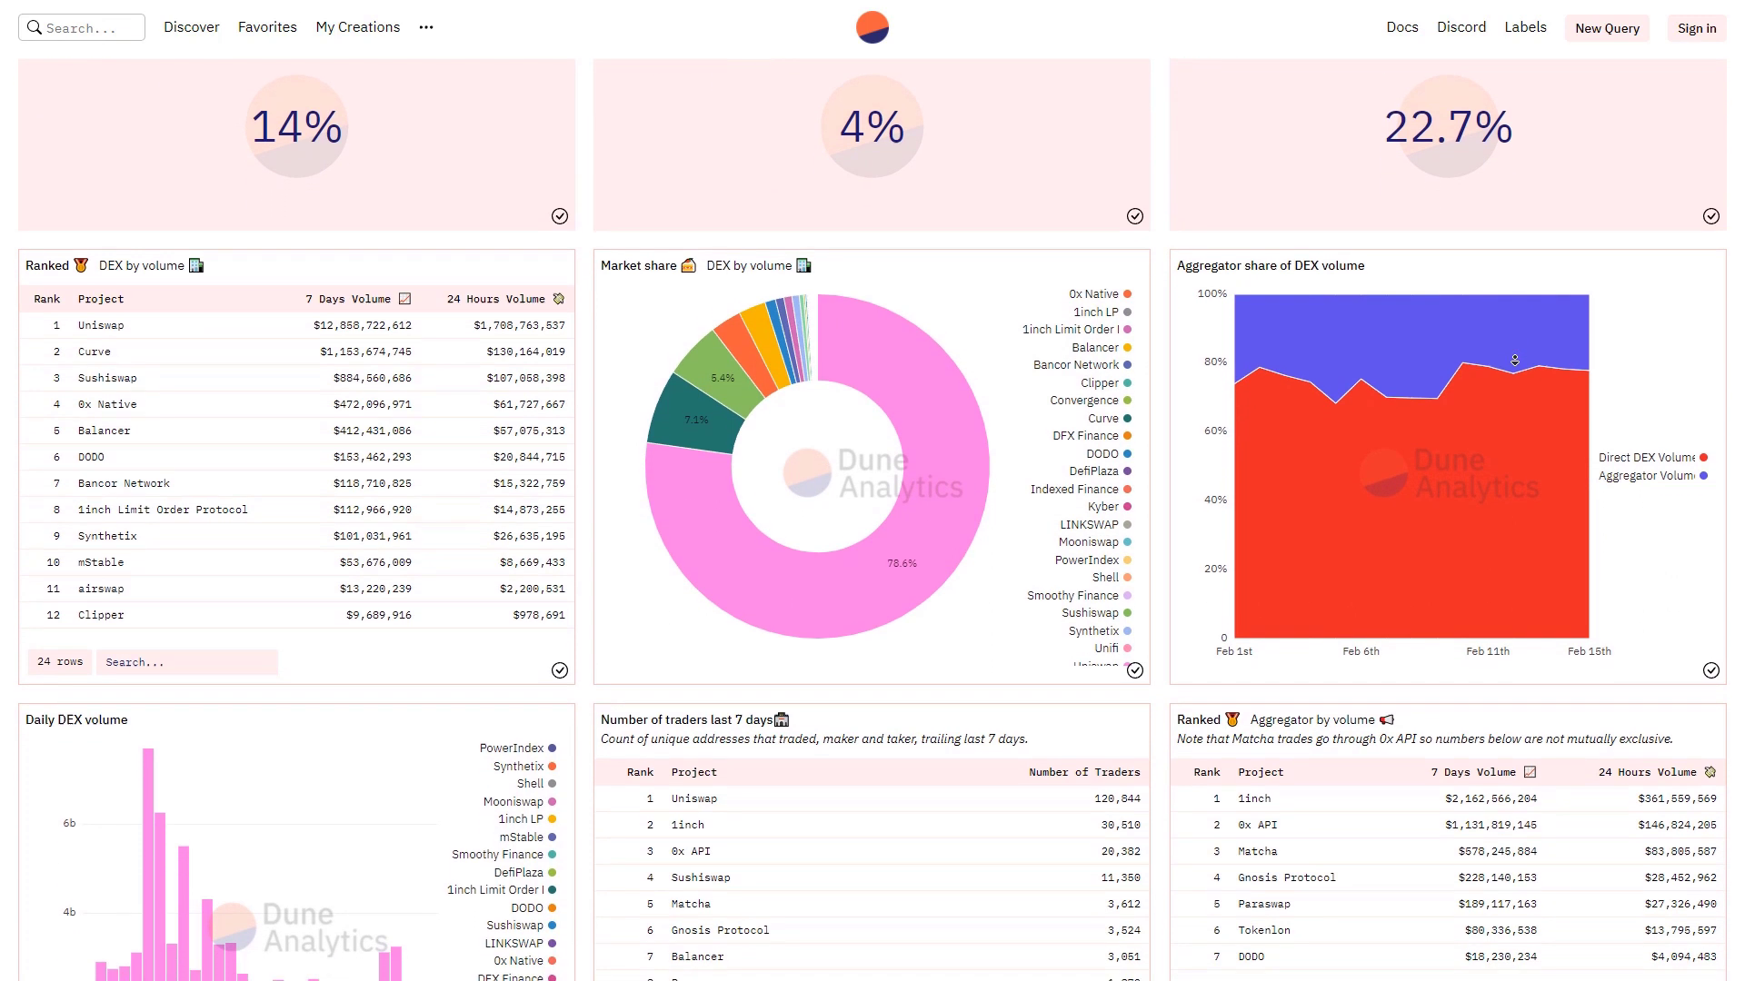
scroll(down, 3)
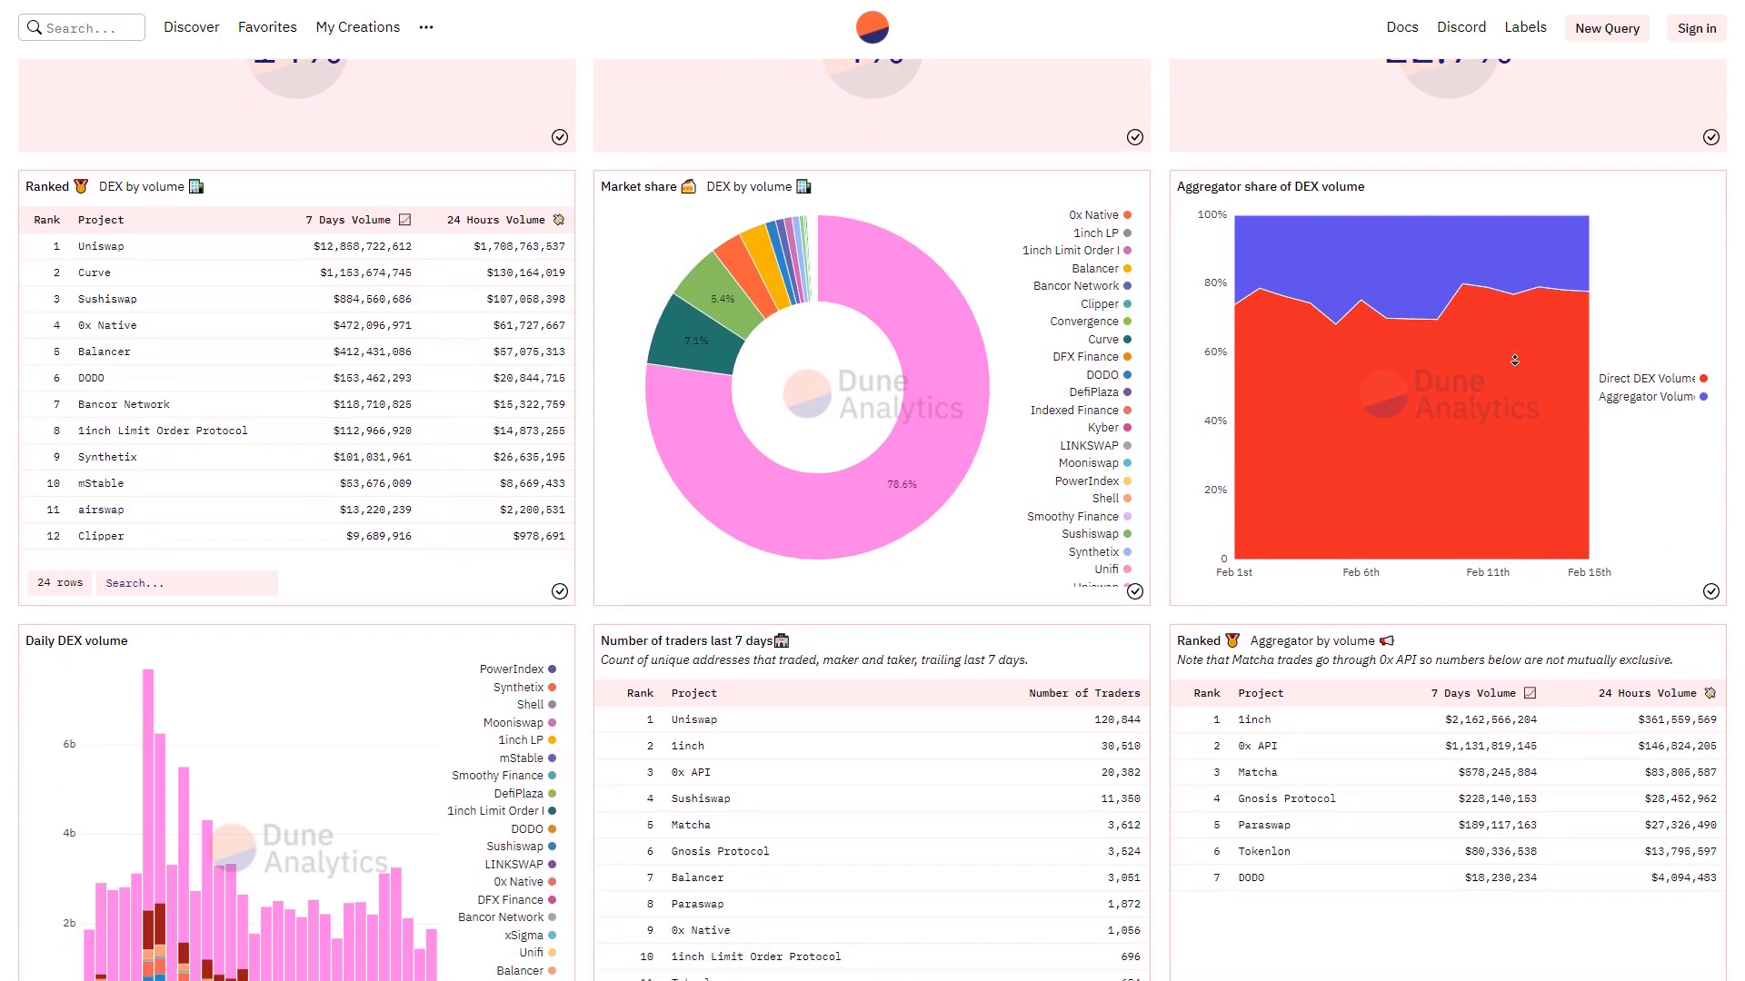
scroll(down, 3)
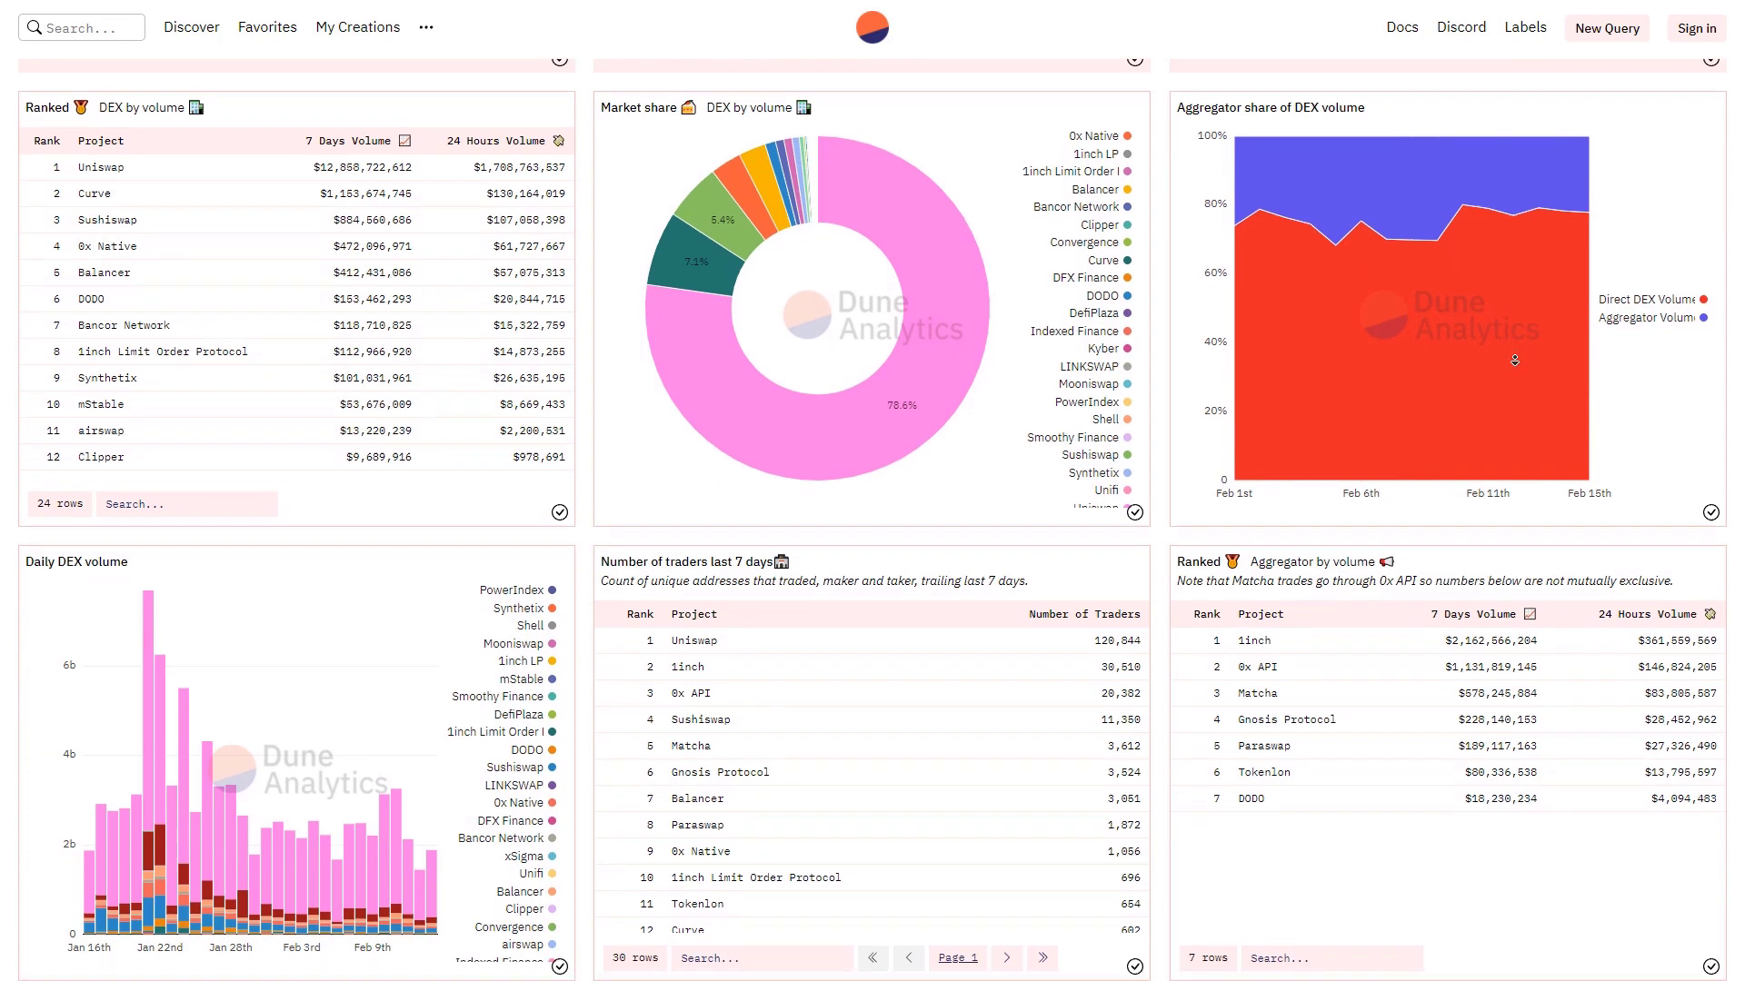
scroll(down, 3)
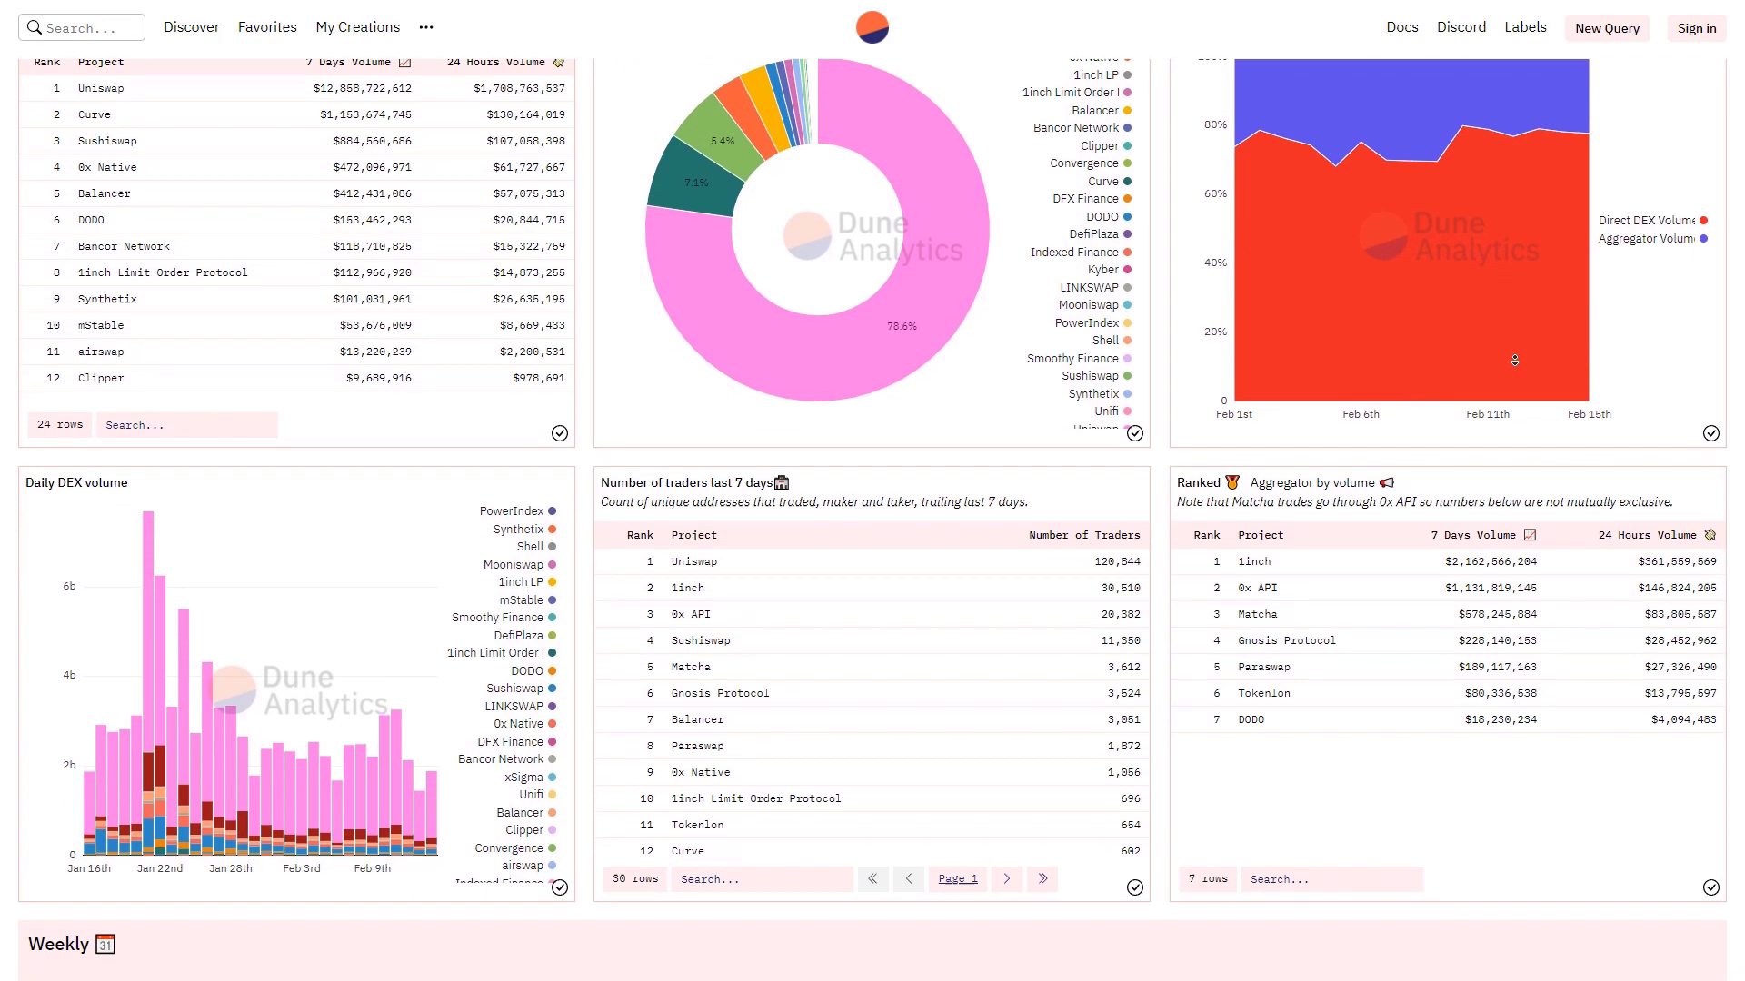
scroll(down, 3)
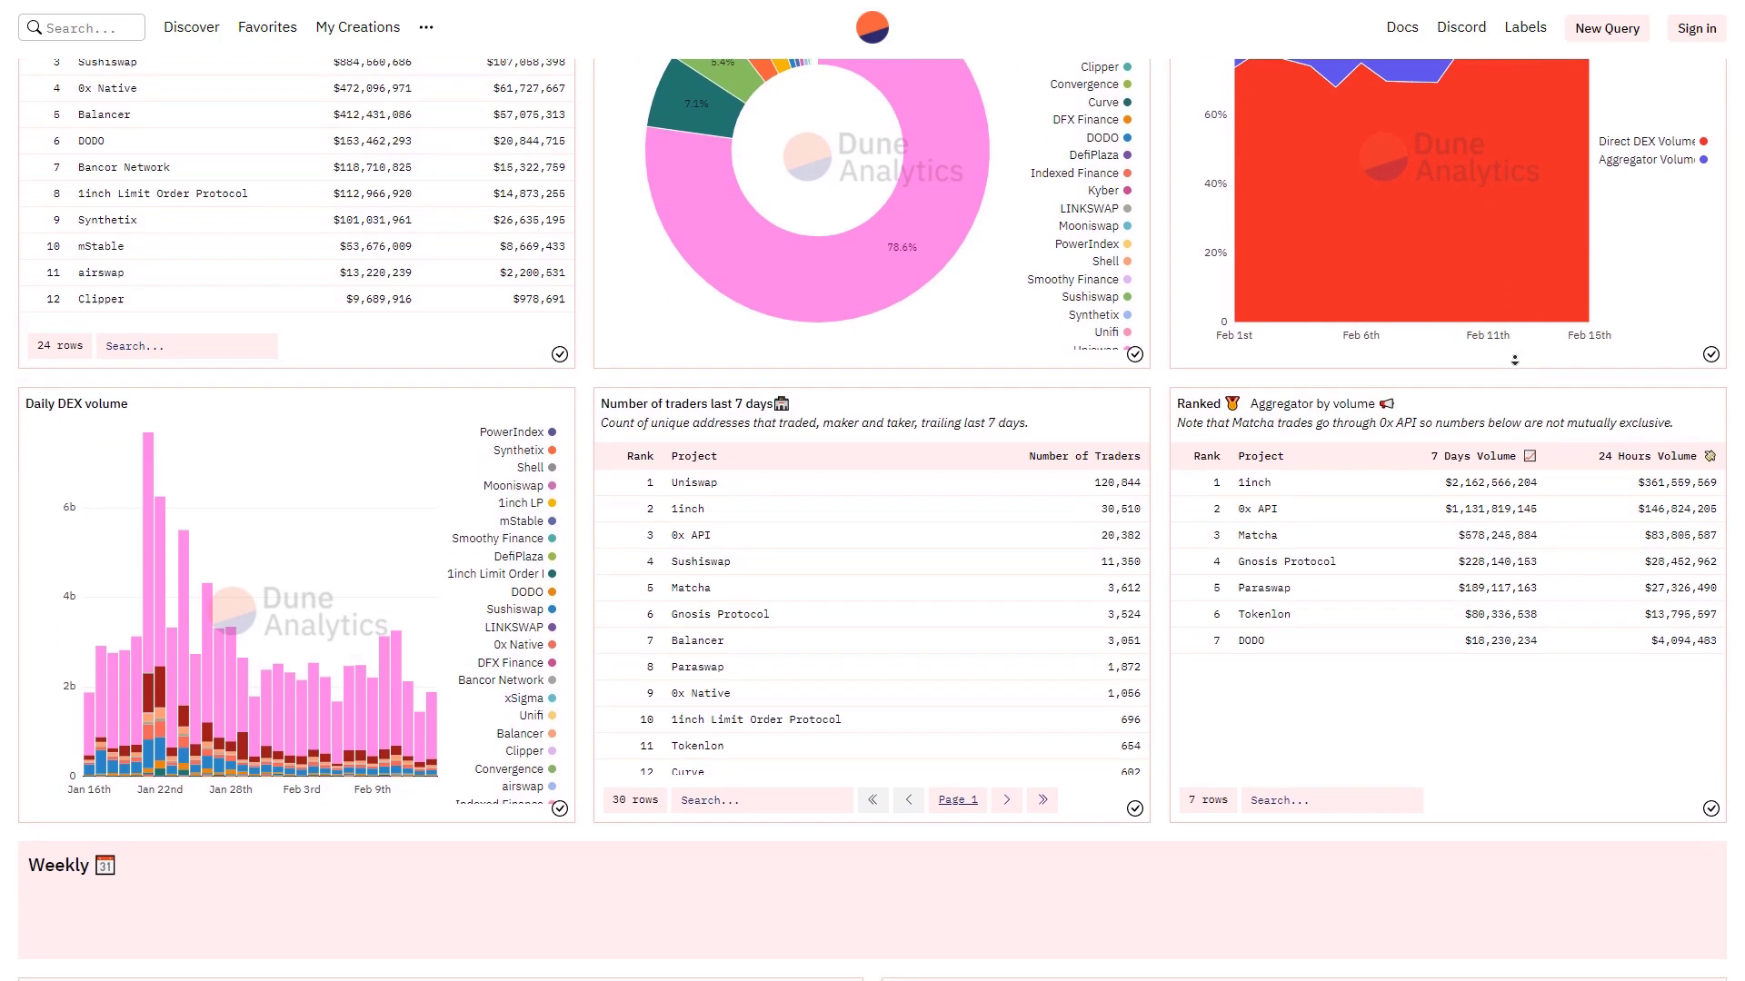
scroll(down, 3)
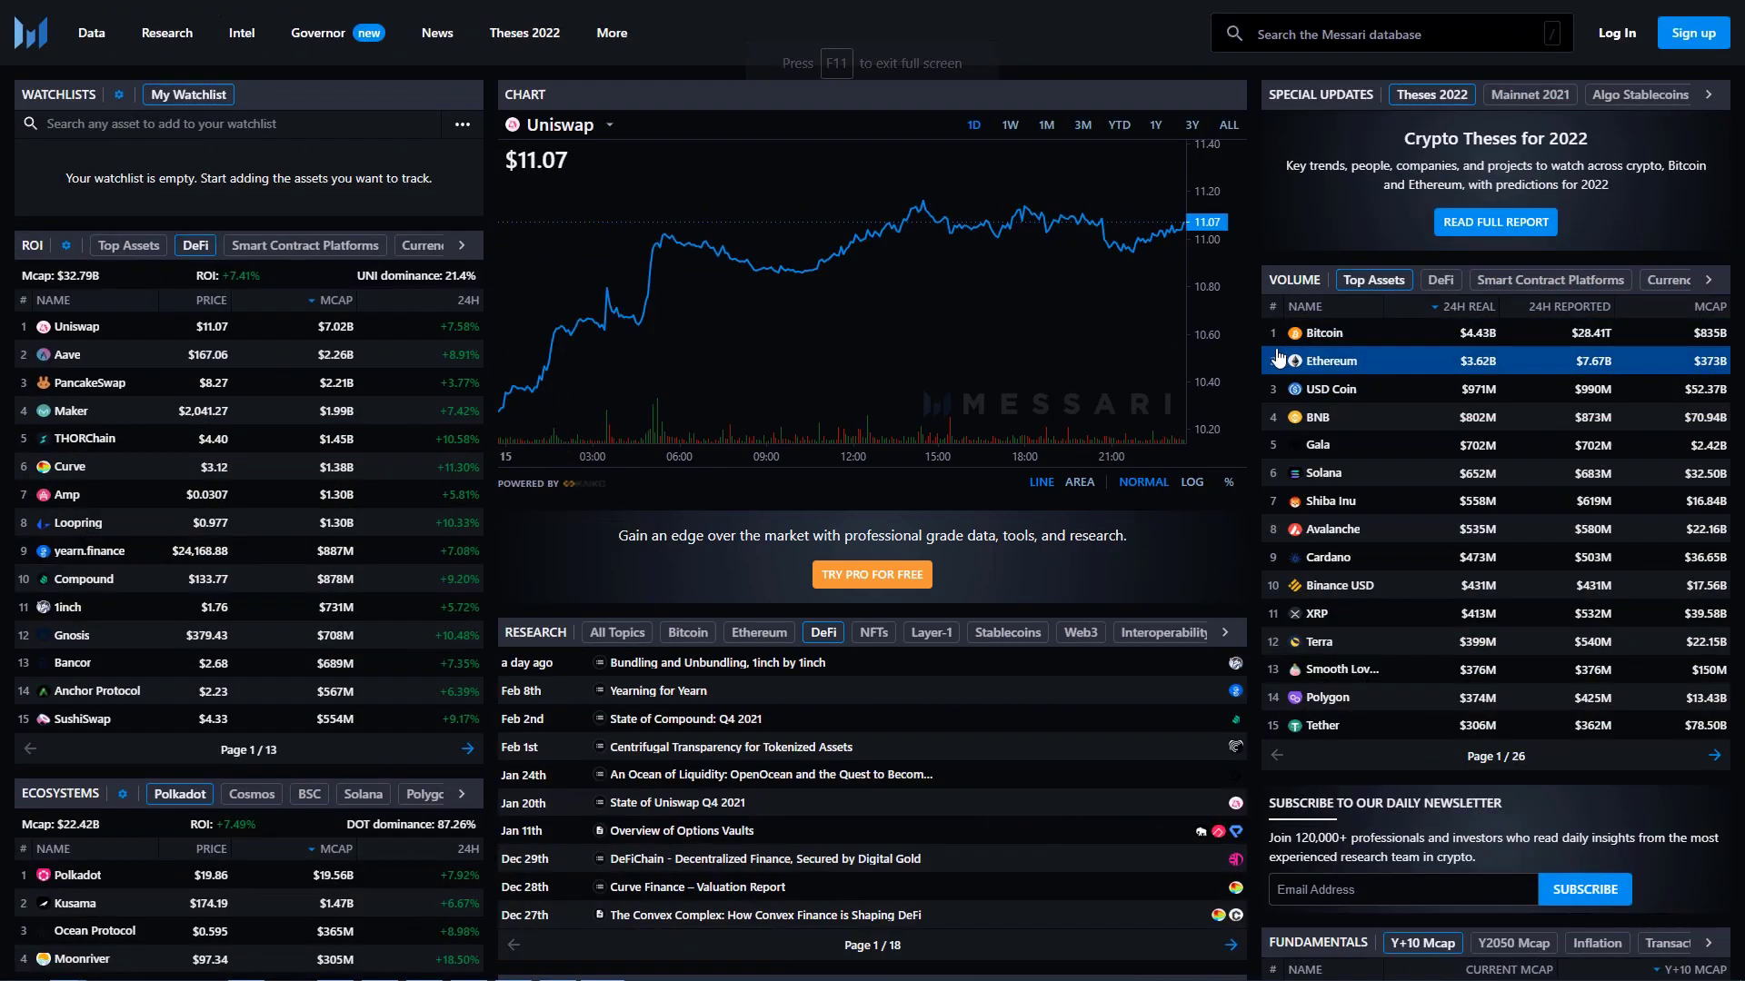
mouse_move(1248, 333)
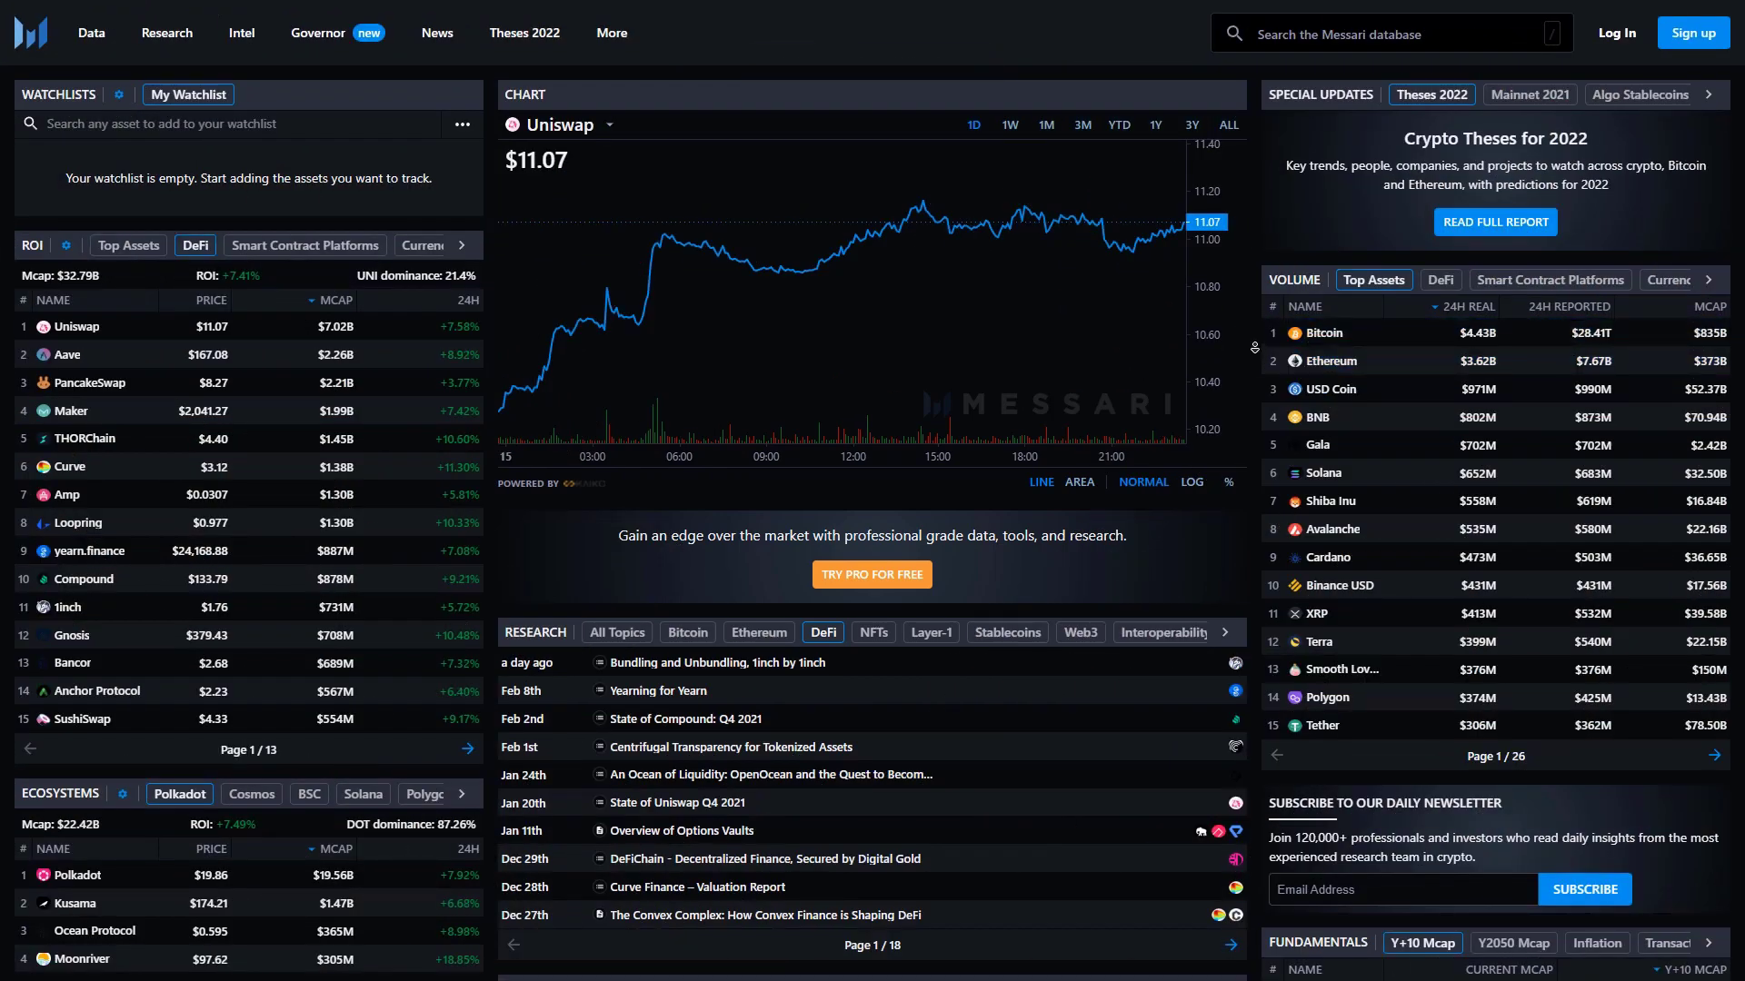
Step: Scroll Messari's homepage through the research list down to the All News panel
scroll(down, 3)
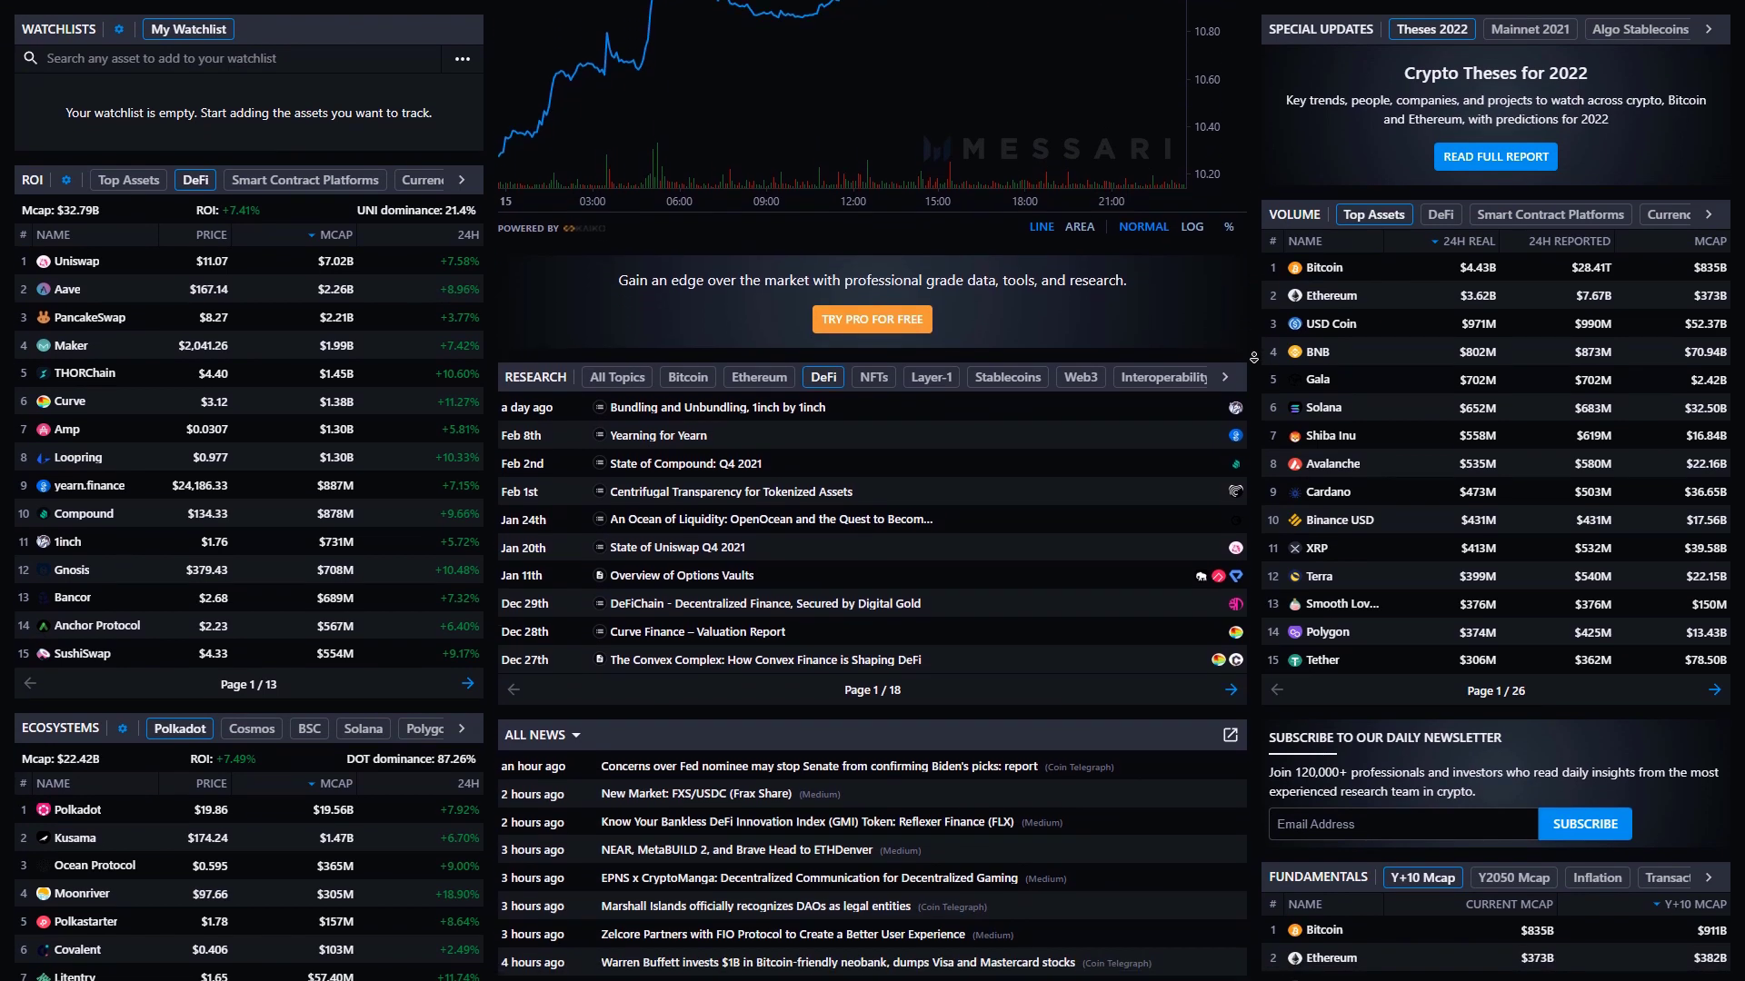
scroll(down, 3)
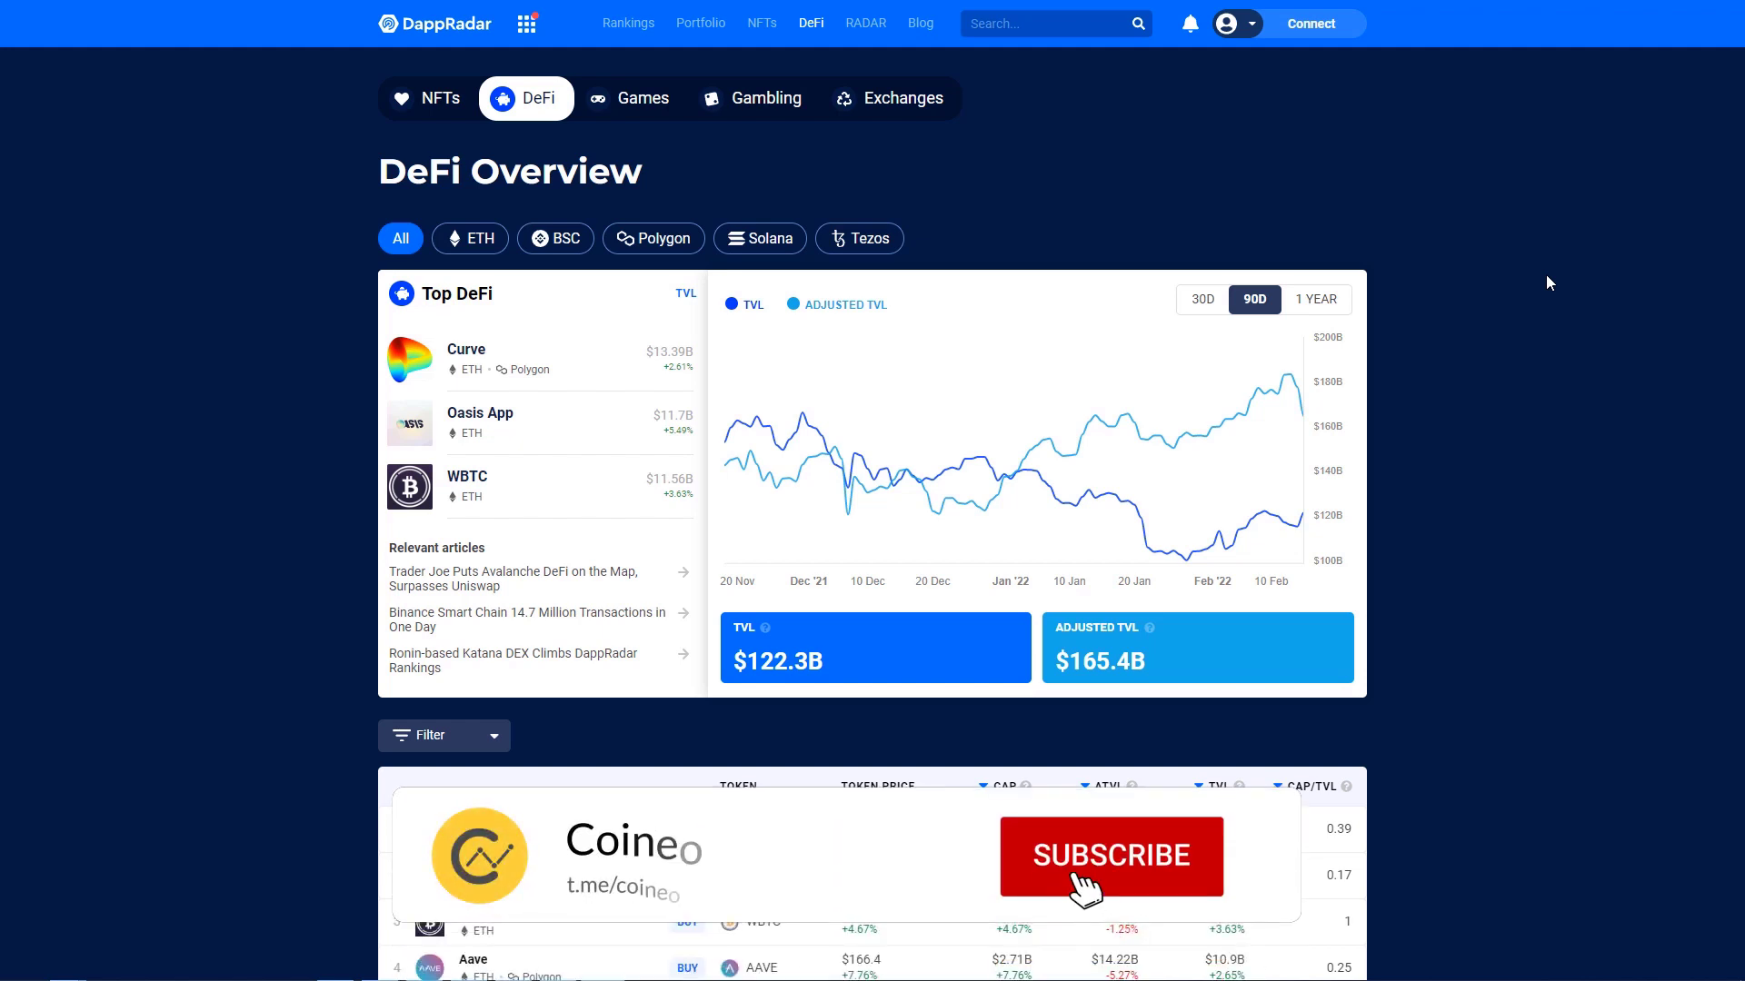
Step: Scroll down DappRadar's DeFi Overview table of protocols ranked by TVL
click(1110, 856)
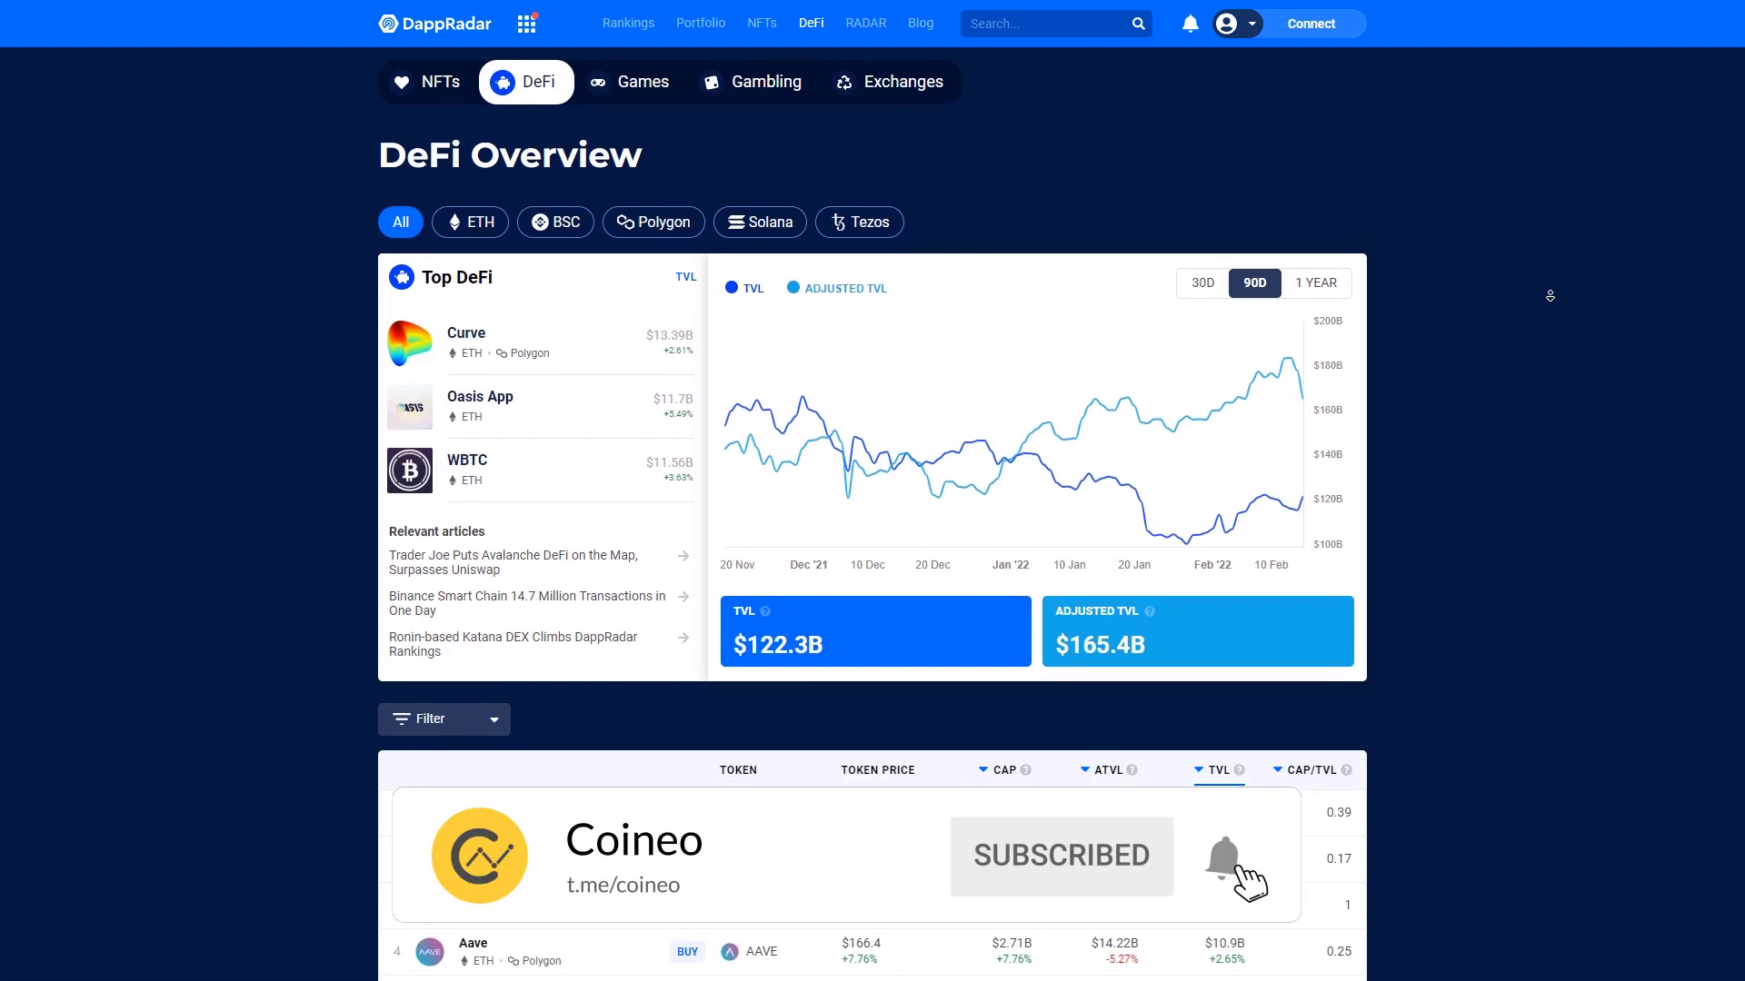
scroll(down, 3)
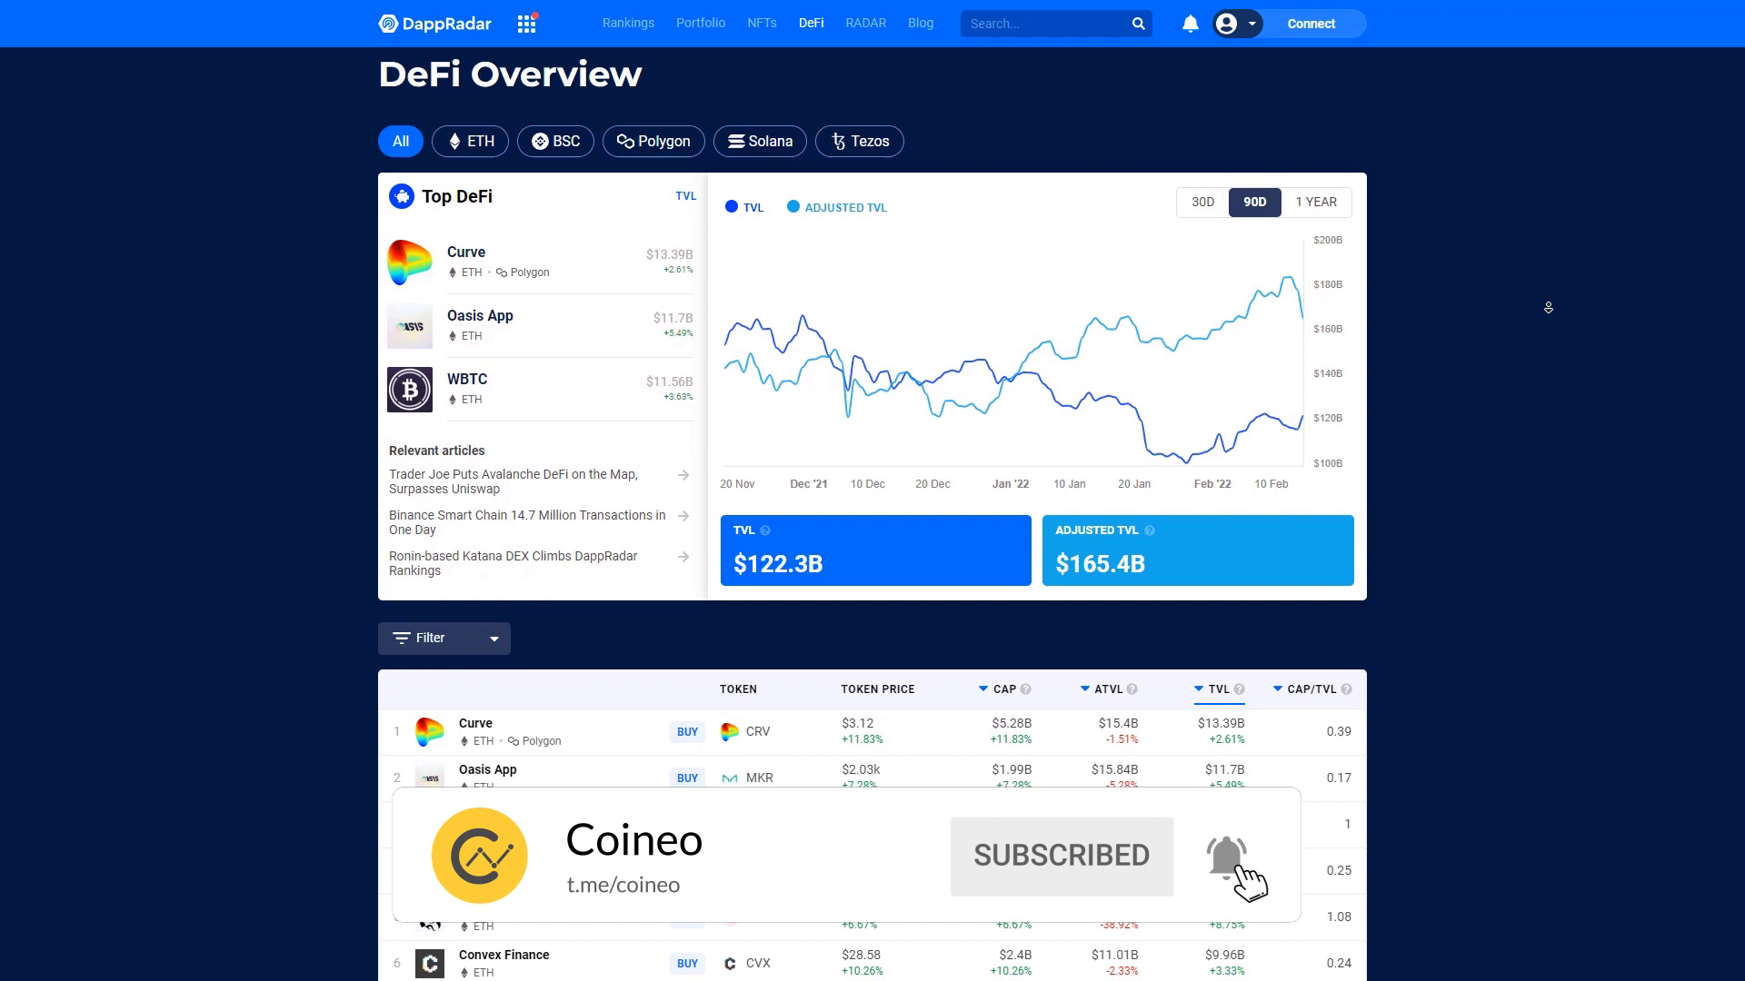
scroll(down, 3)
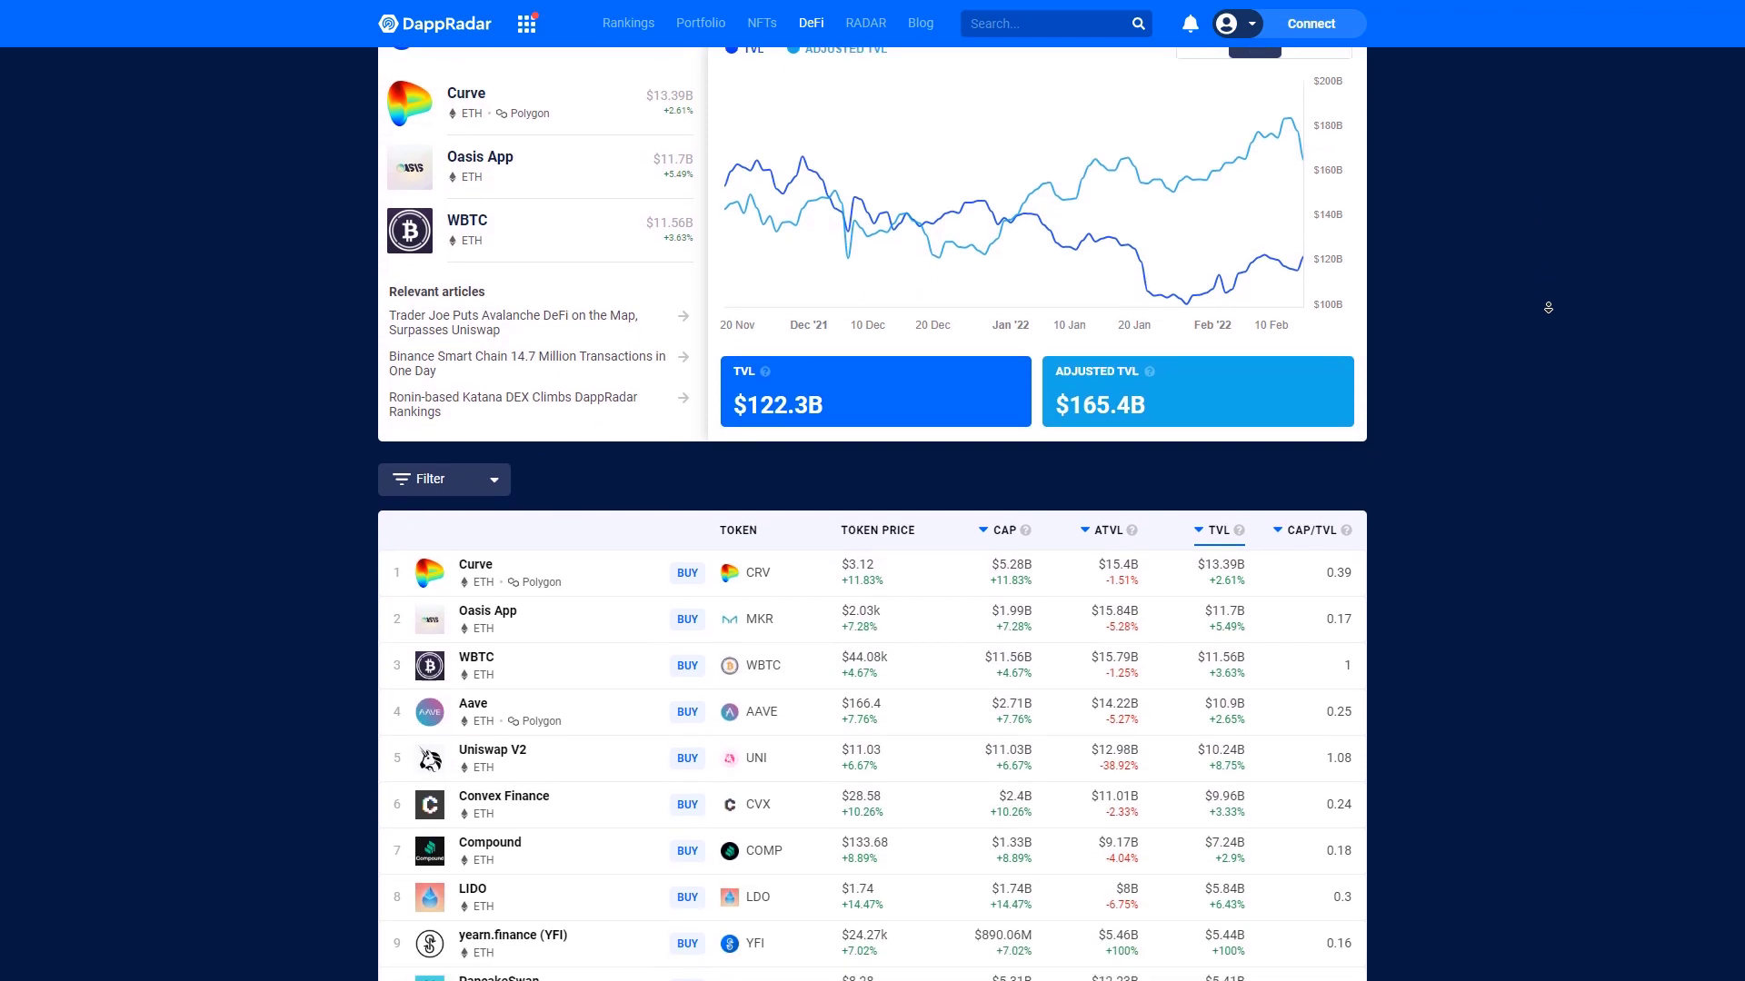
scroll(down, 3)
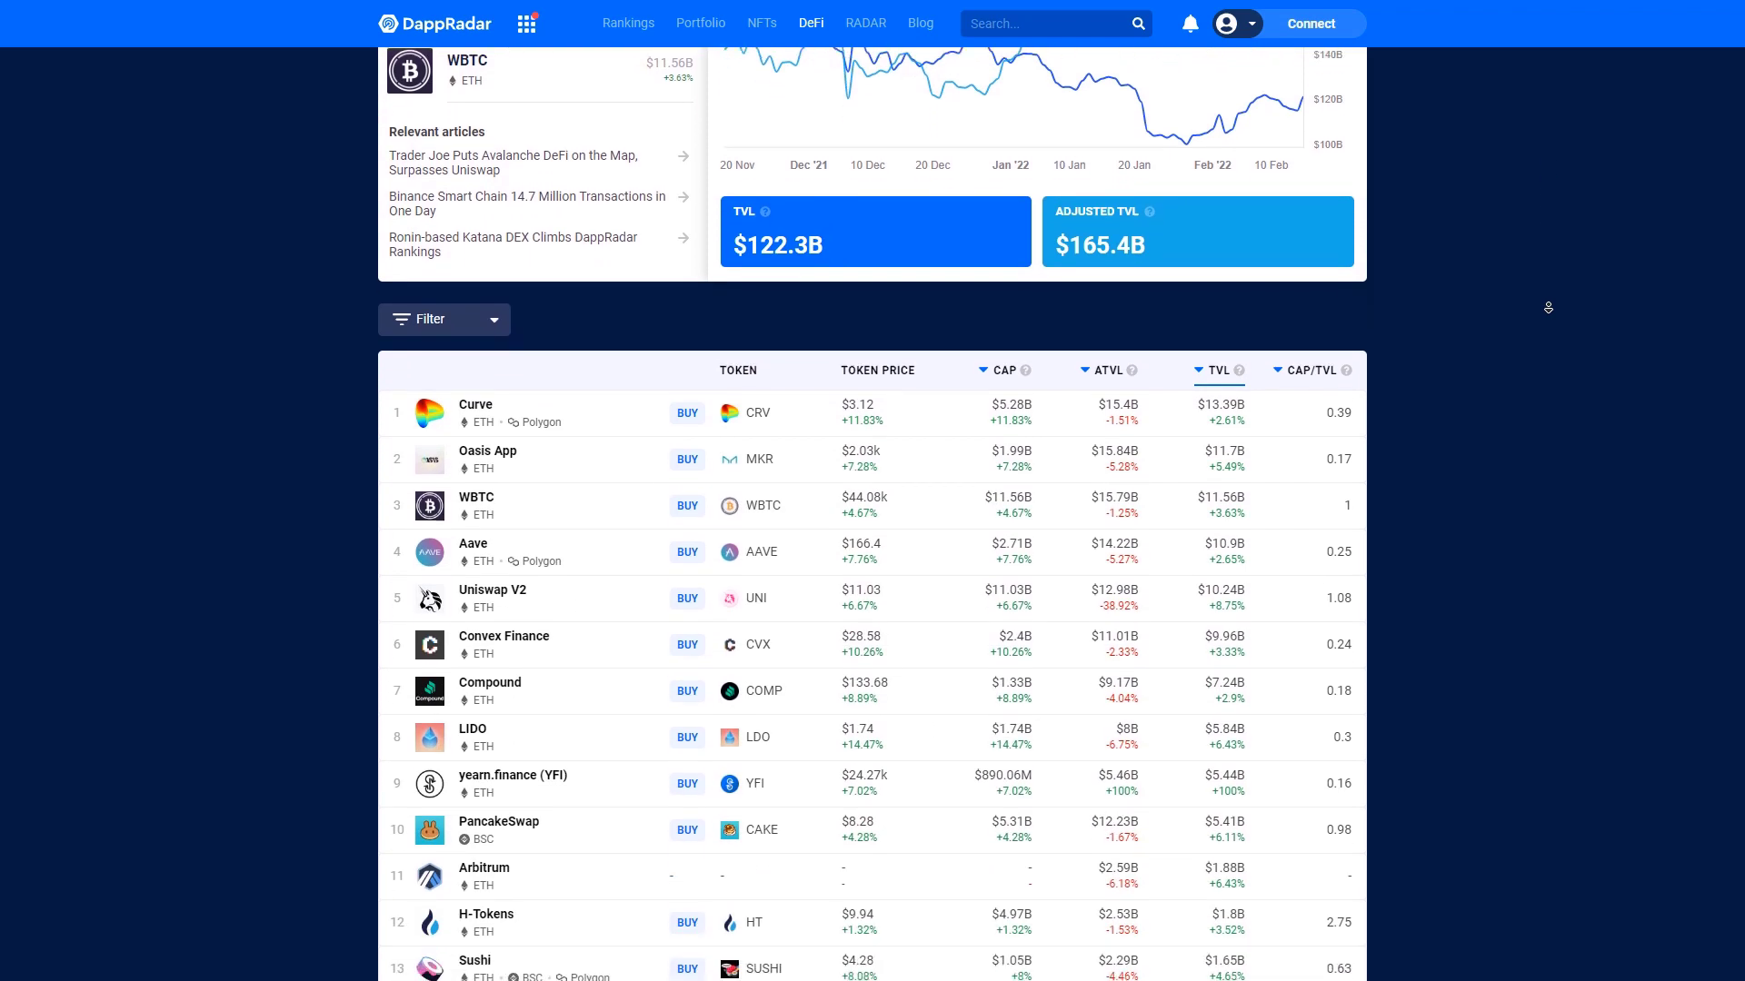
scroll(down, 3)
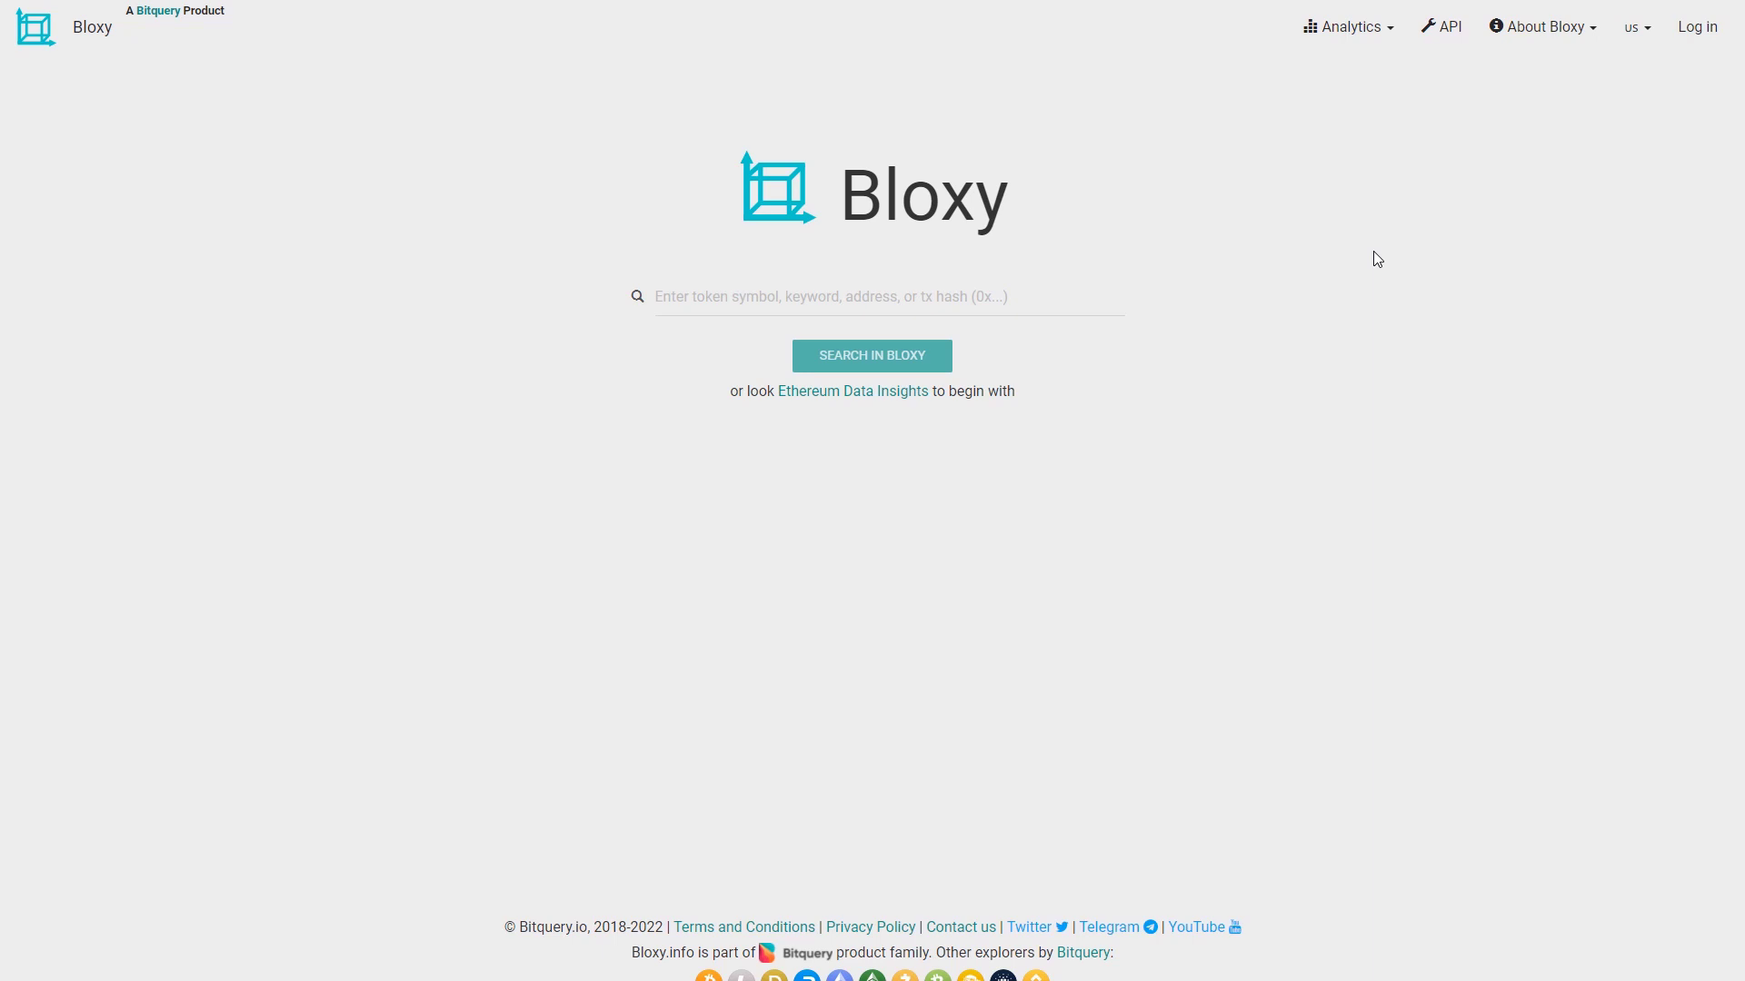
Step: Scroll Bloxy's DEX Smart Contracts list, then show the Analytics dropdown of token, DEX and wallet pages
click(1348, 25)
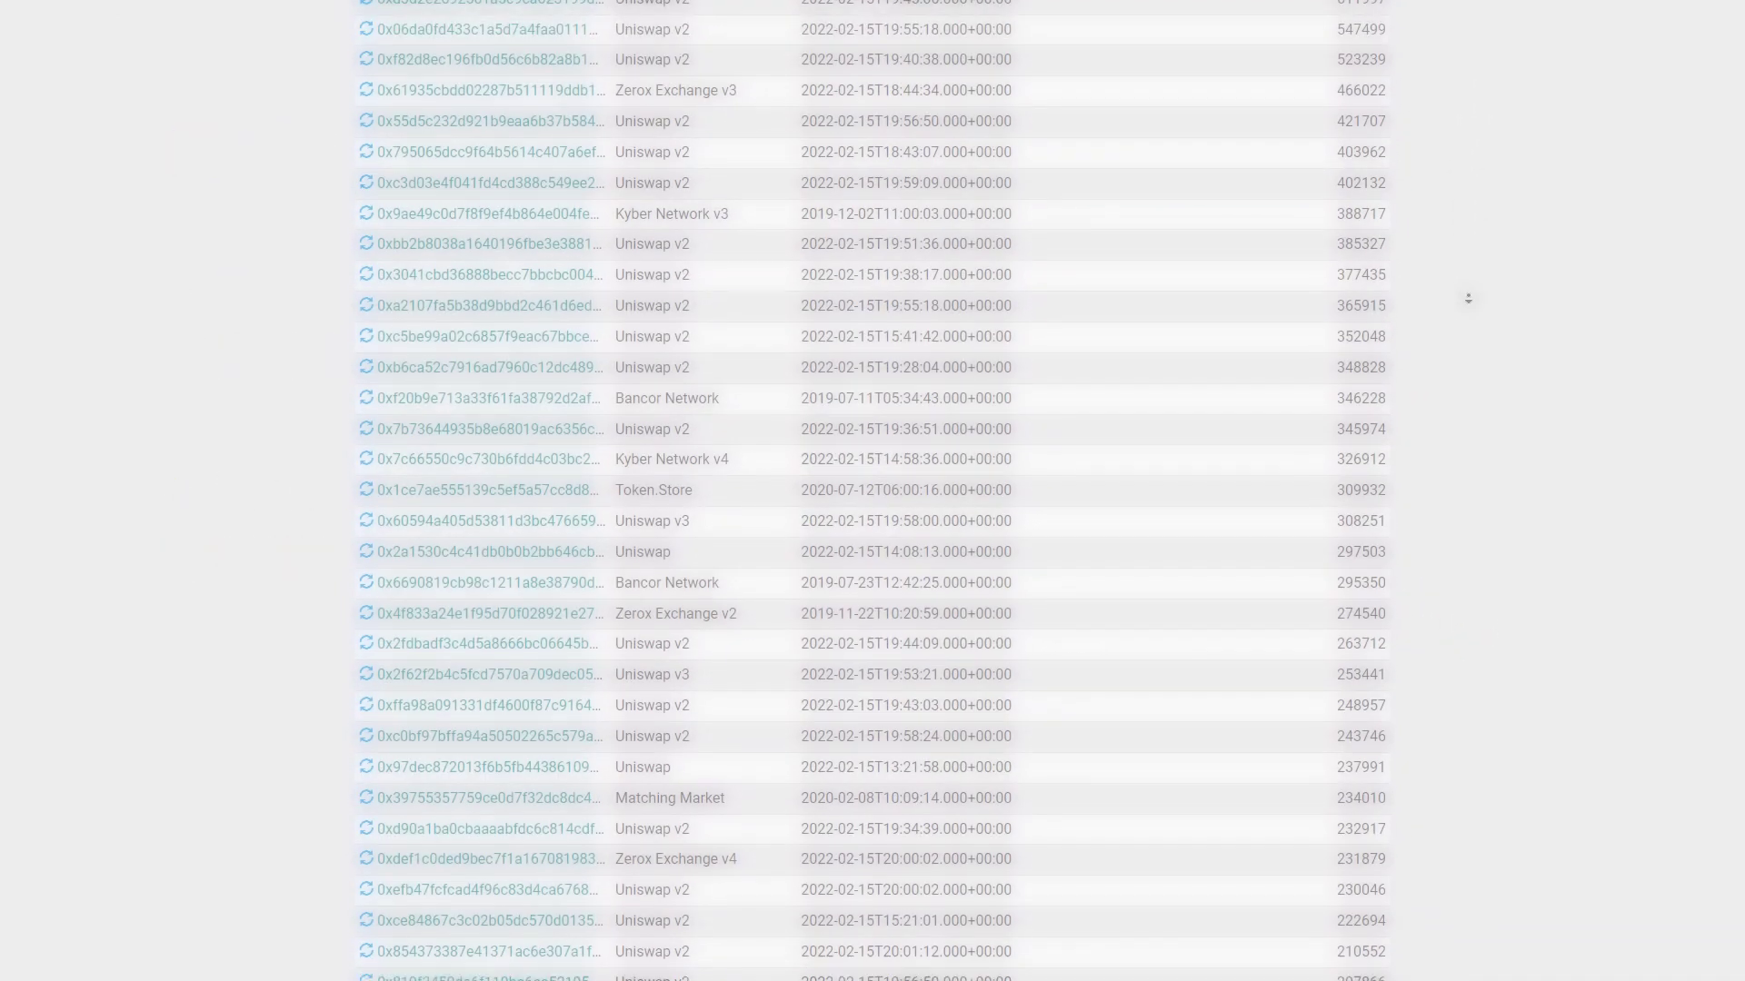
scroll(down, 3)
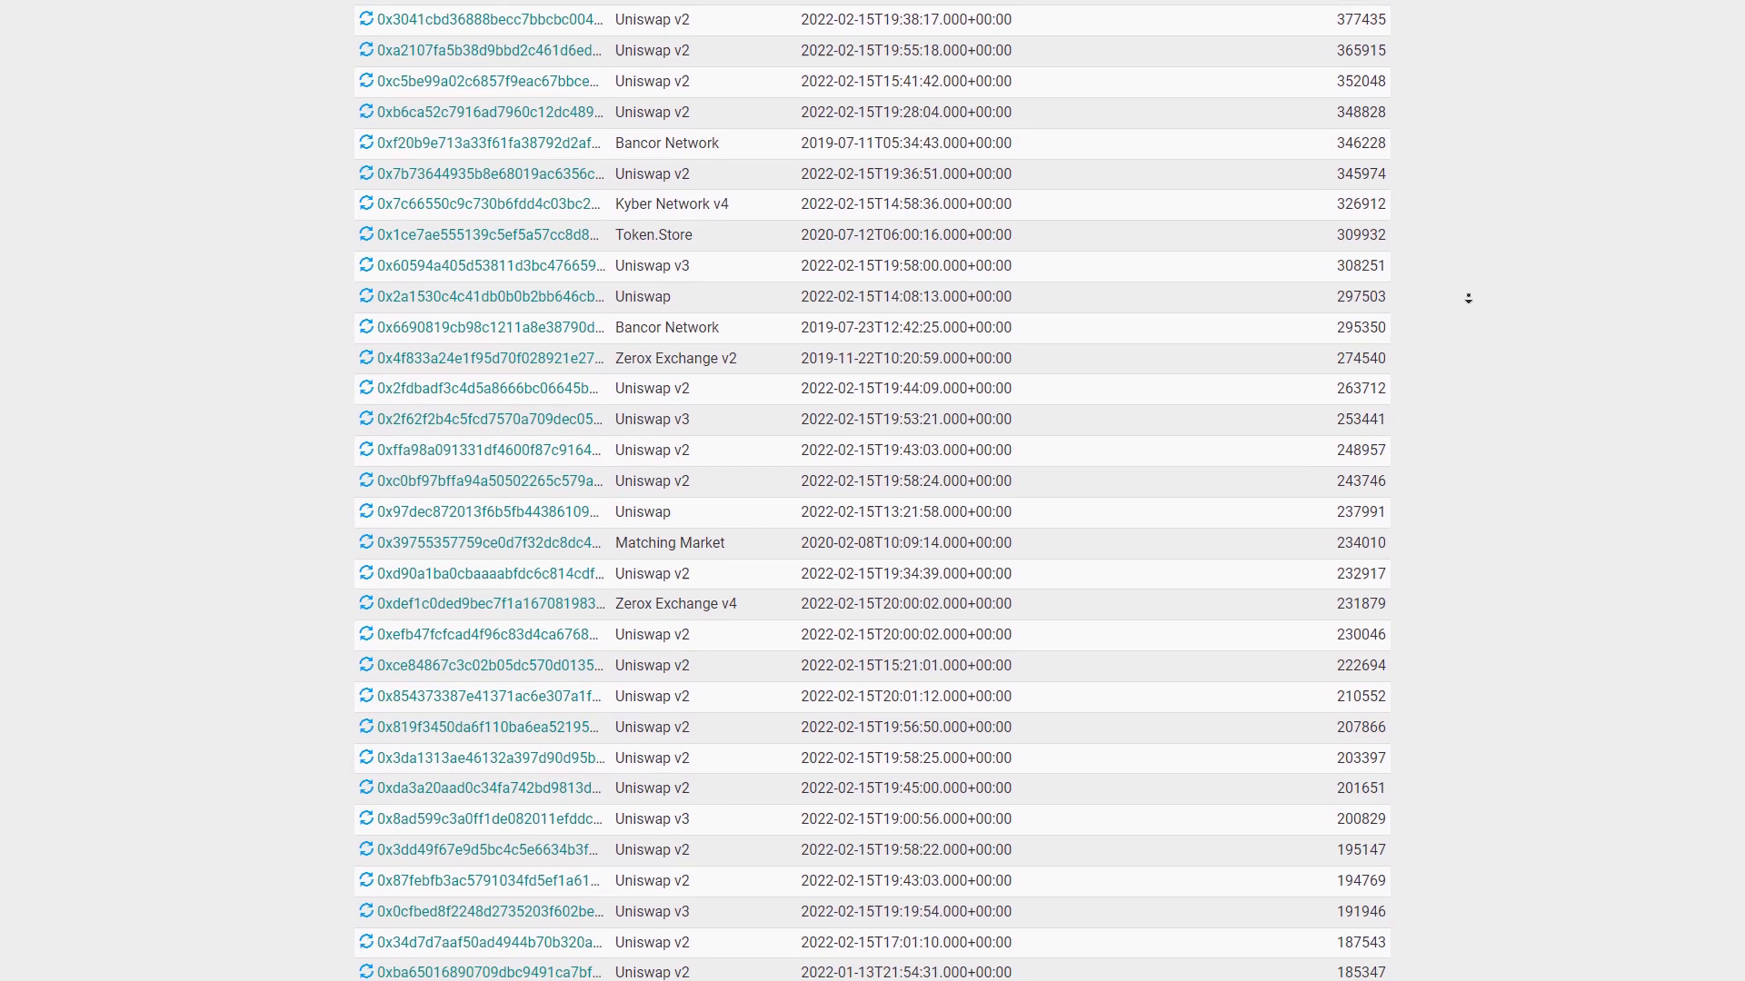
scroll(down, 3)
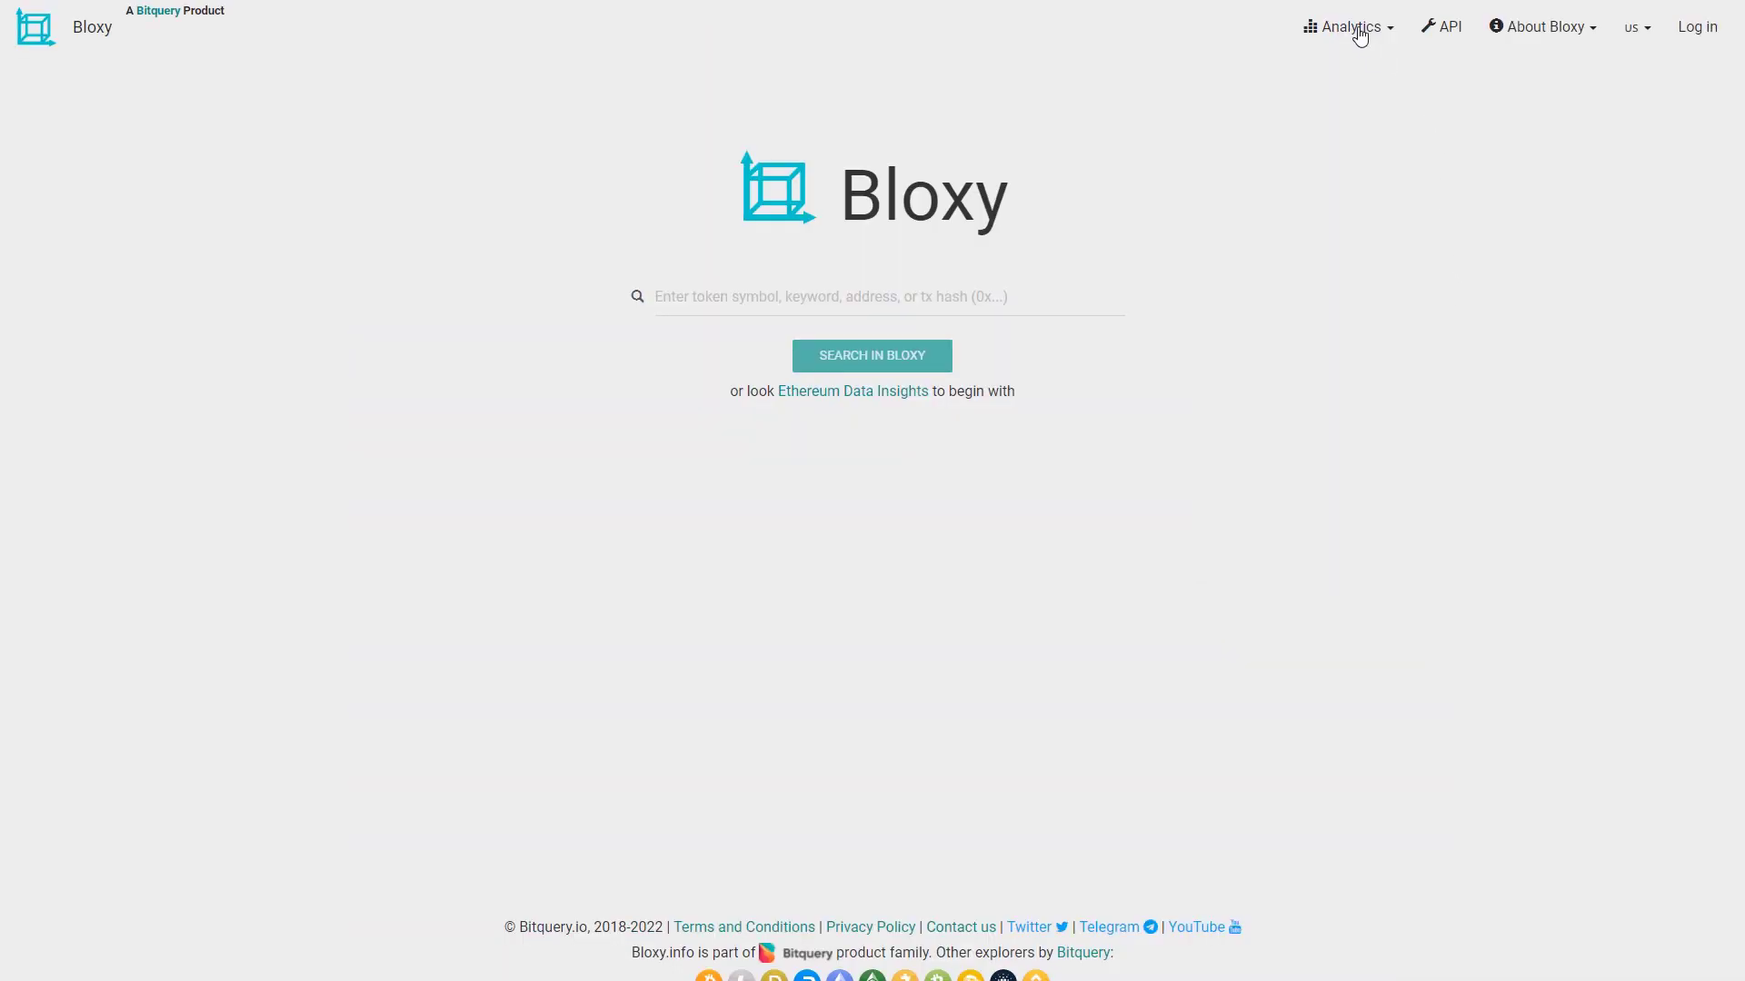
click(1351, 26)
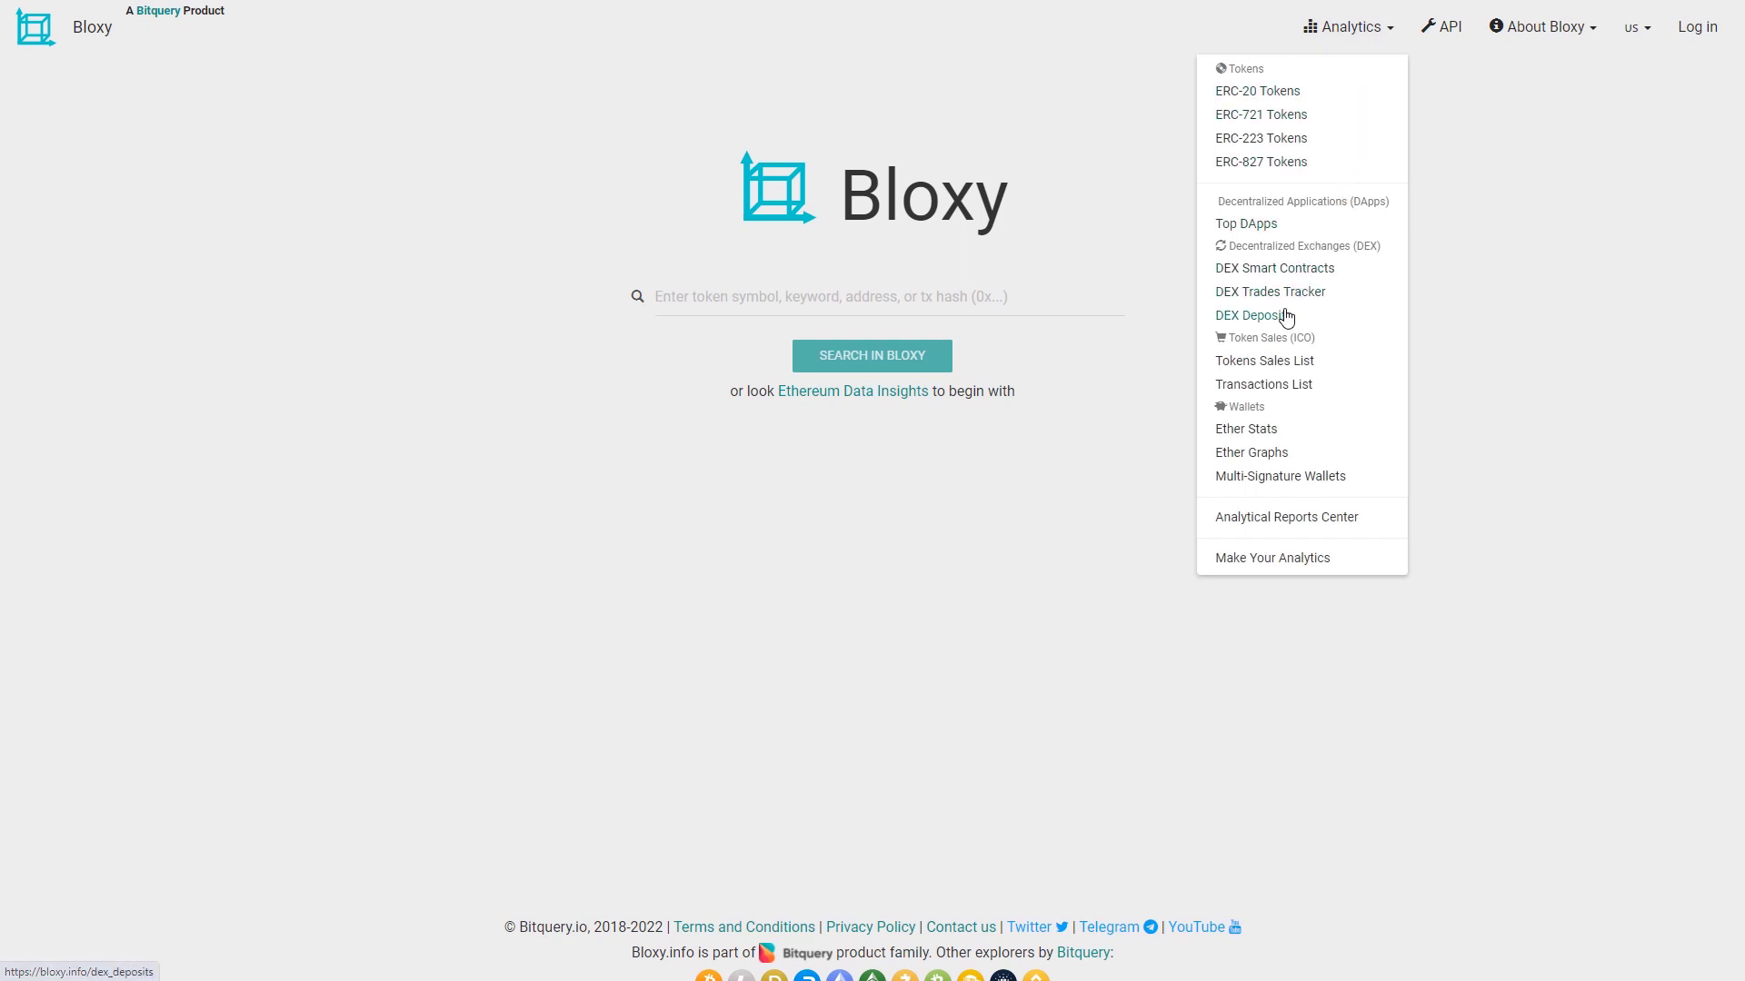